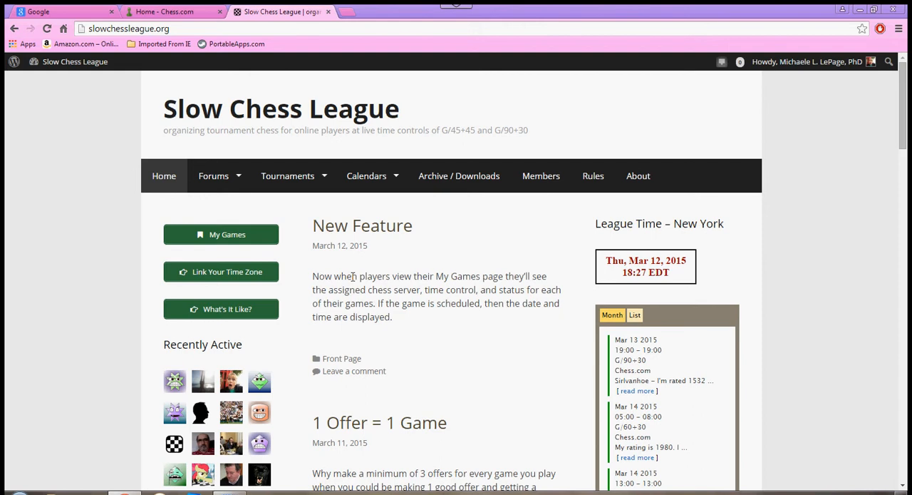
Go to the Rules page and scroll through the negotiating, time-to-play and cheating sections.
click(220, 175)
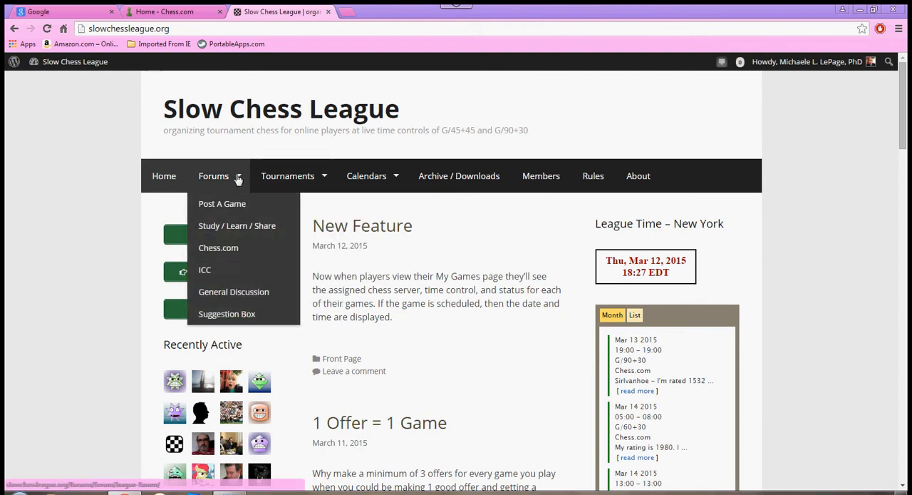
mouse_move(594, 193)
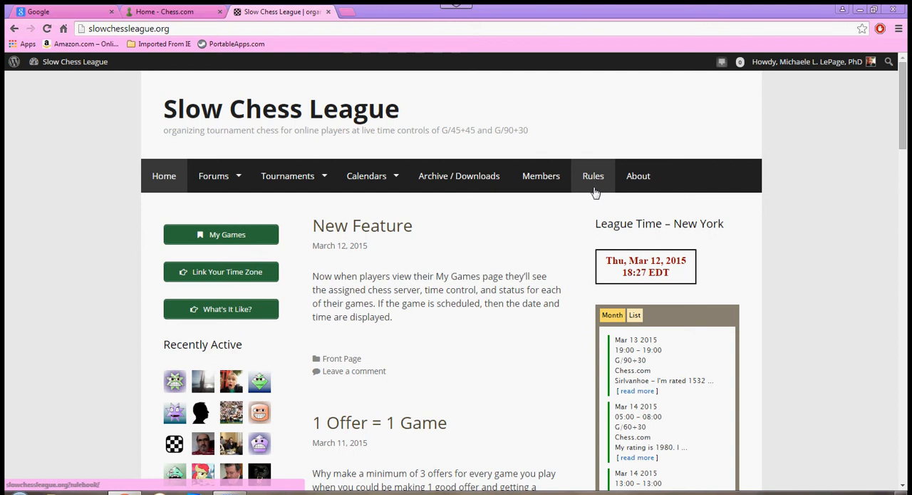
click(593, 177)
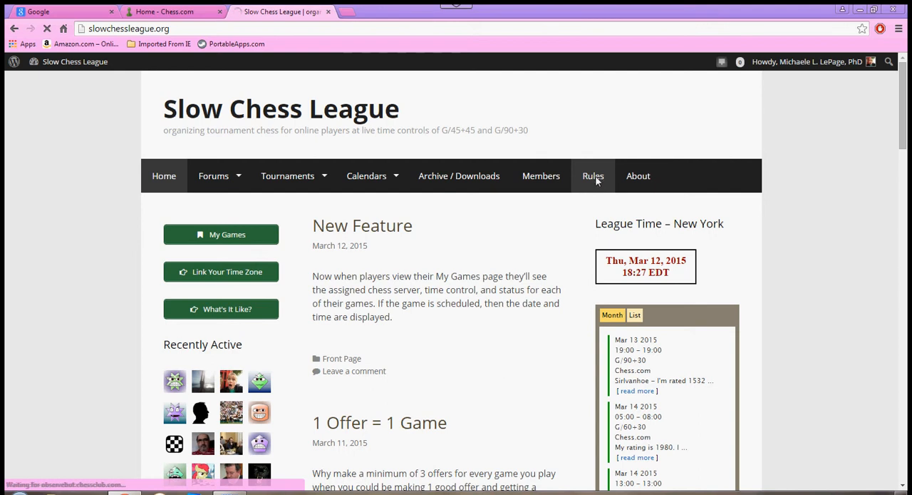
click(593, 177)
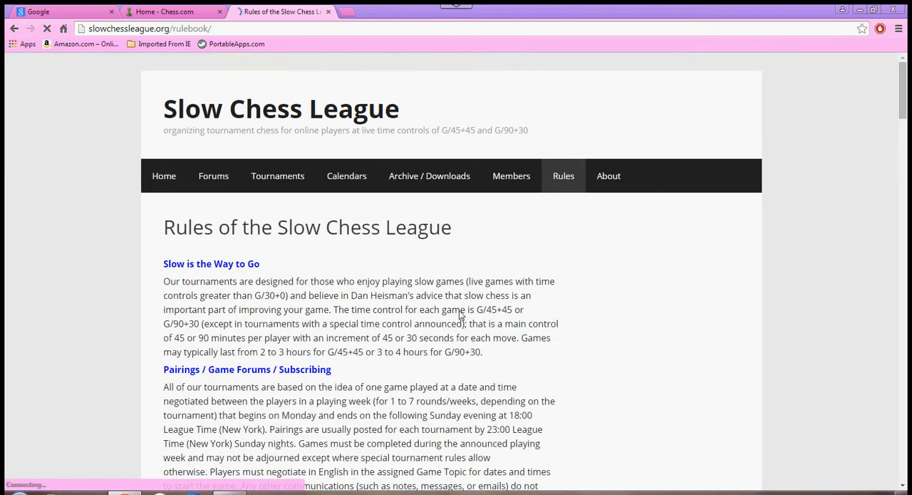
scroll(down, 3)
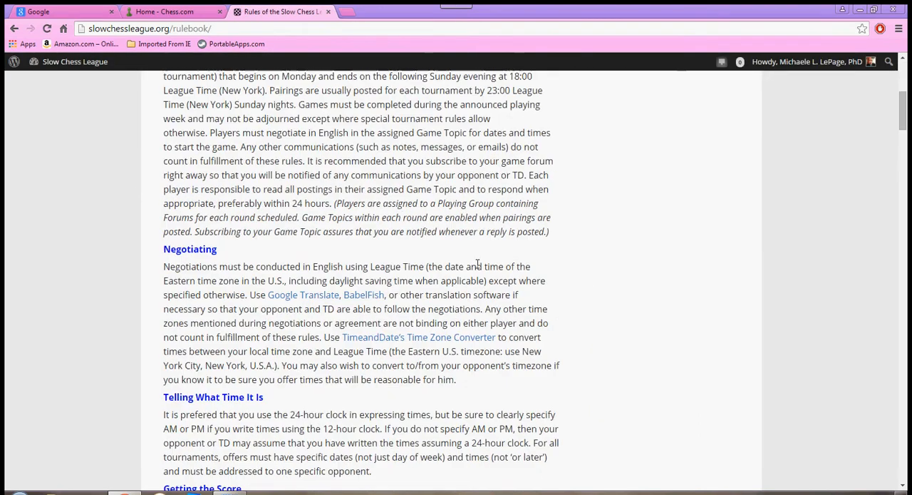
scroll(down, 3)
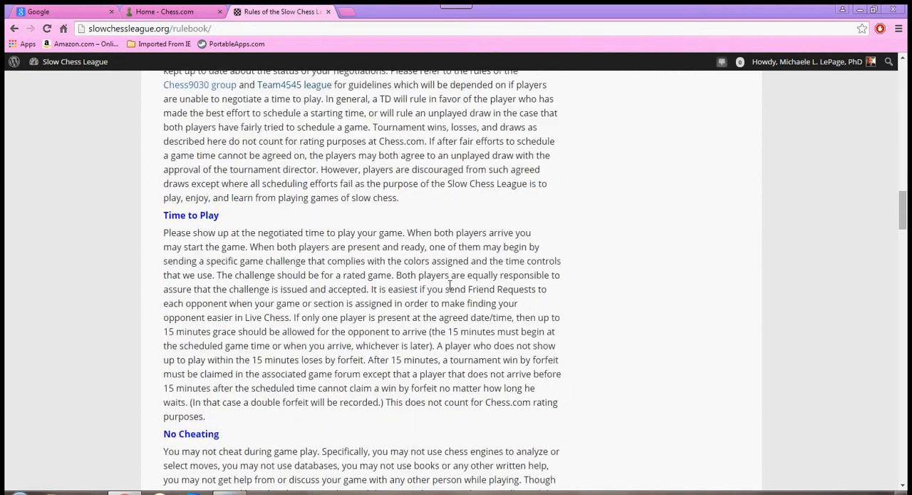
scroll(down, 3)
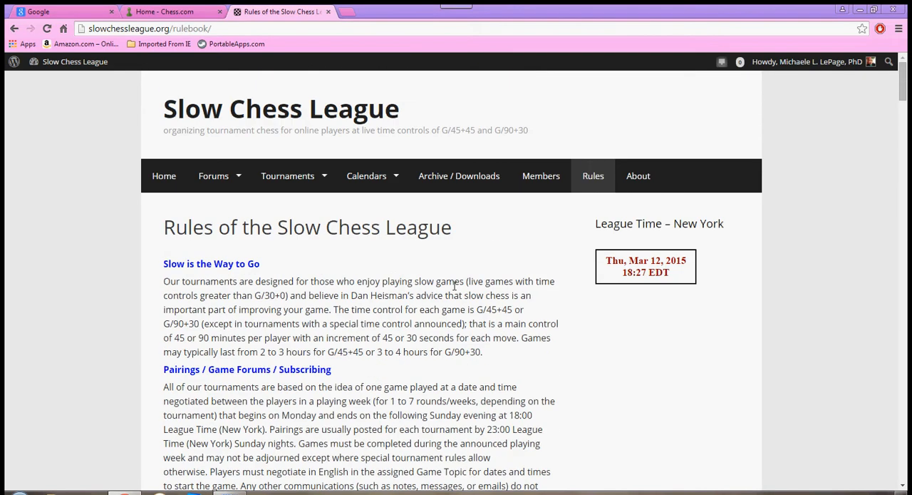
mouse_move(853, 186)
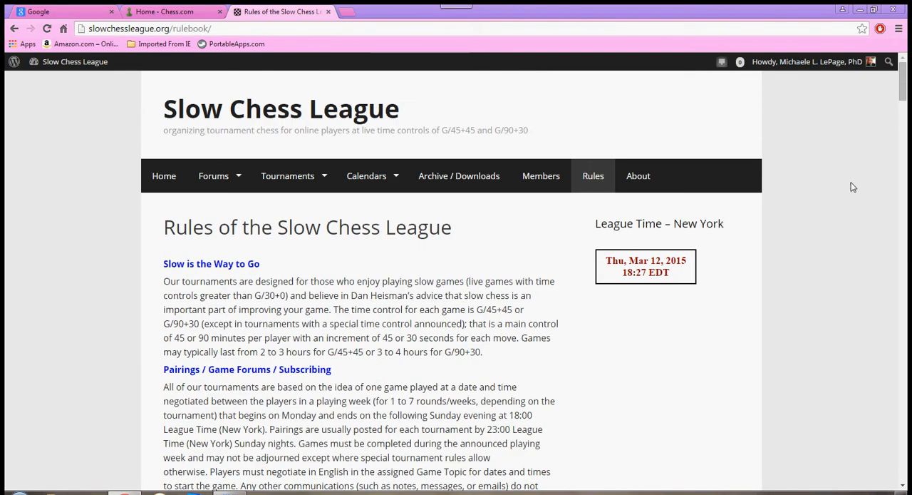
mouse_move(842, 79)
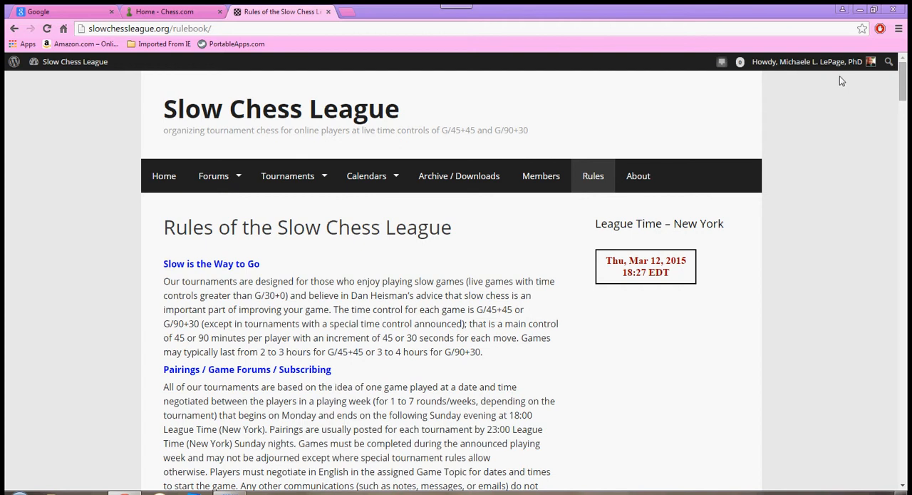
From the Howdy account menu, choose Profile > Edit to edit your member profile.
click(806, 61)
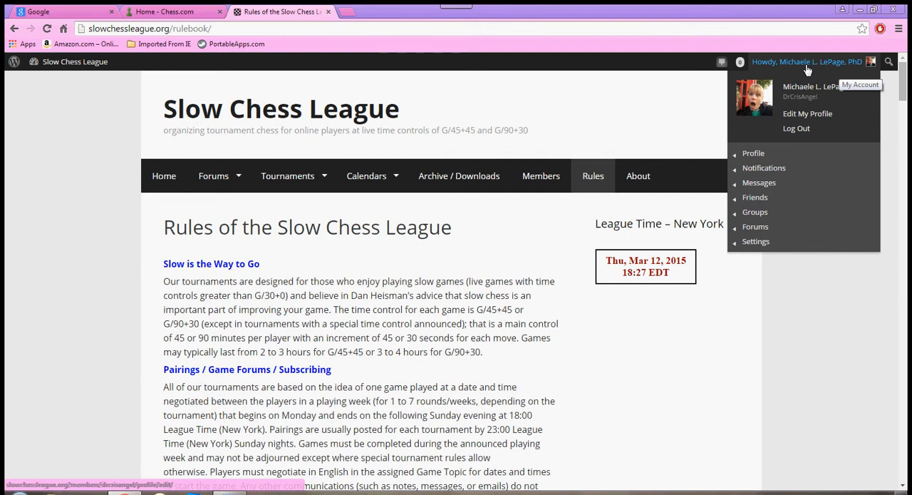
mouse_move(753, 152)
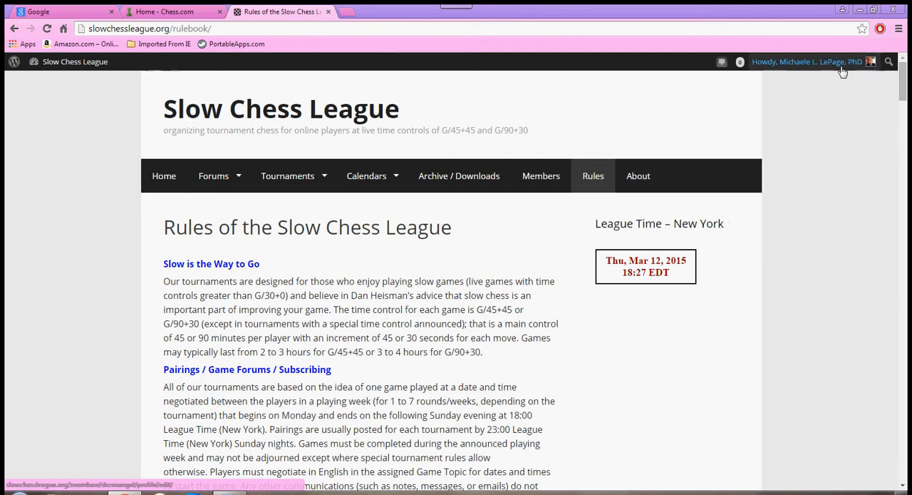
click(812, 61)
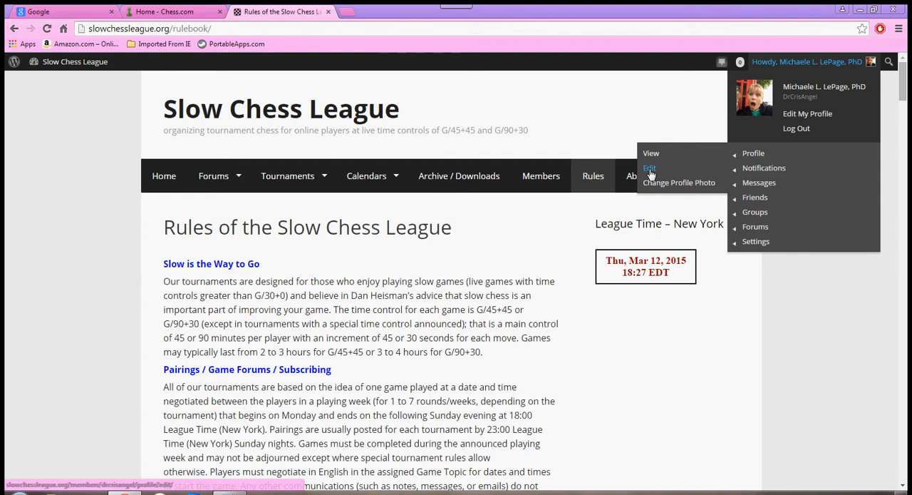
click(650, 168)
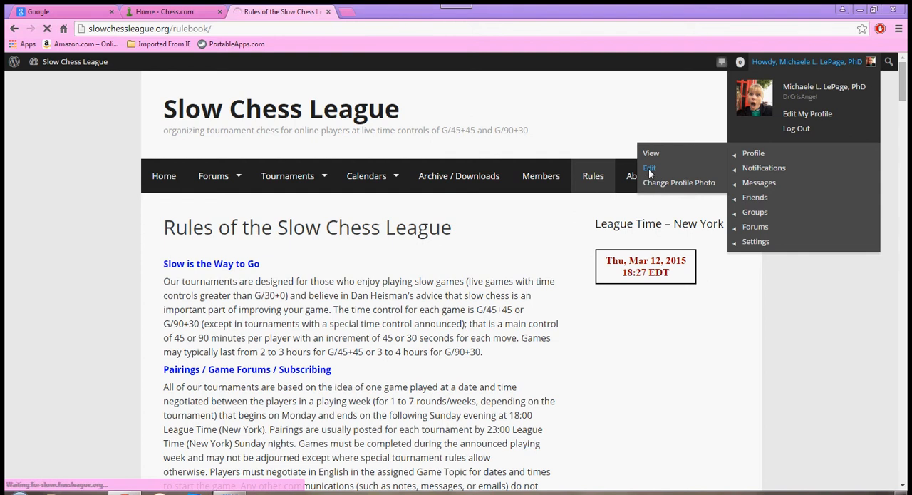
click(650, 168)
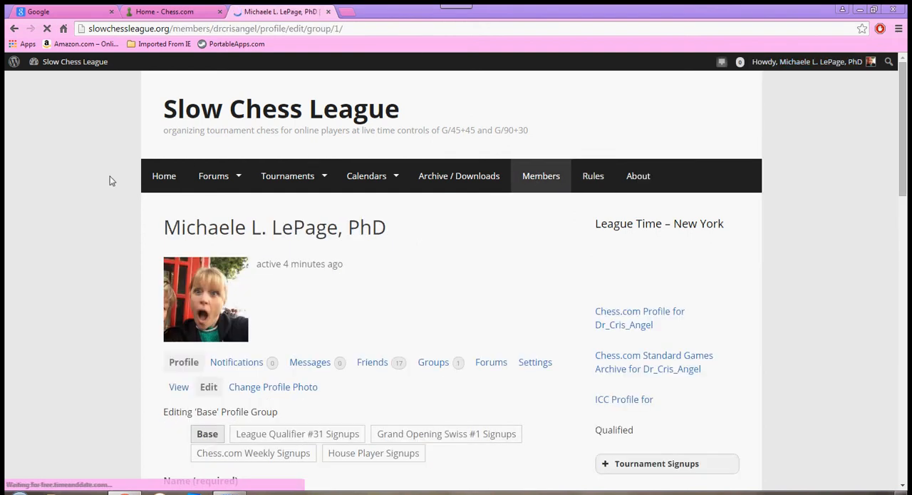
scroll(down, 3)
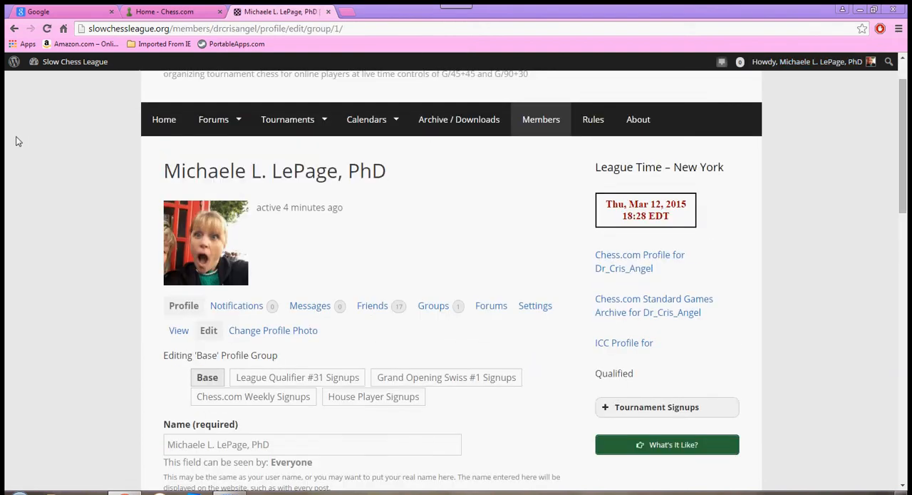
mouse_move(60, 190)
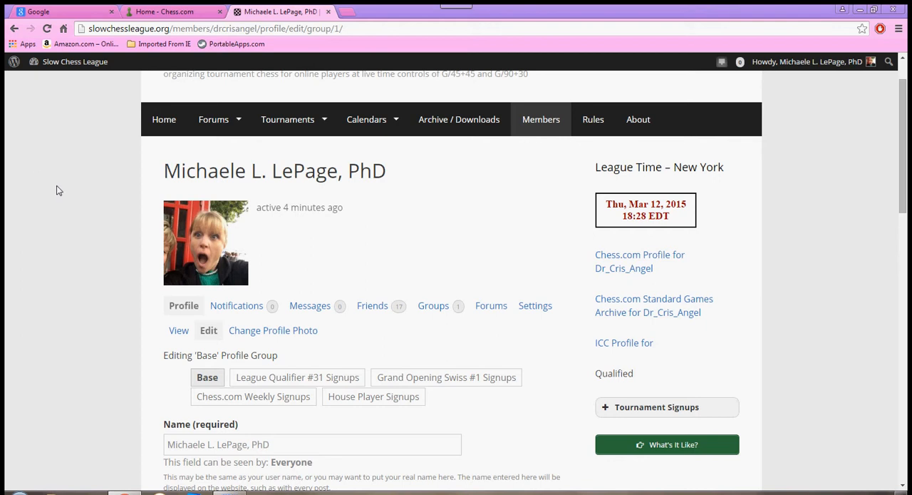
mouse_move(40, 180)
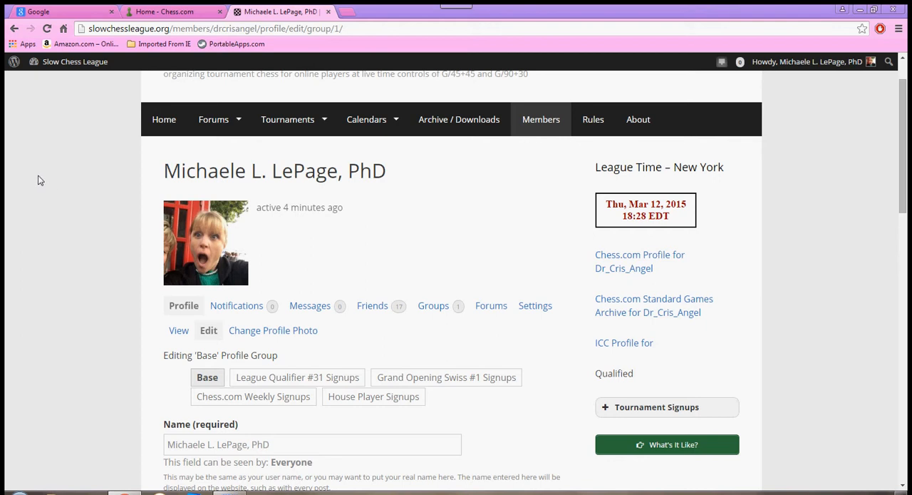
scroll(down, 3)
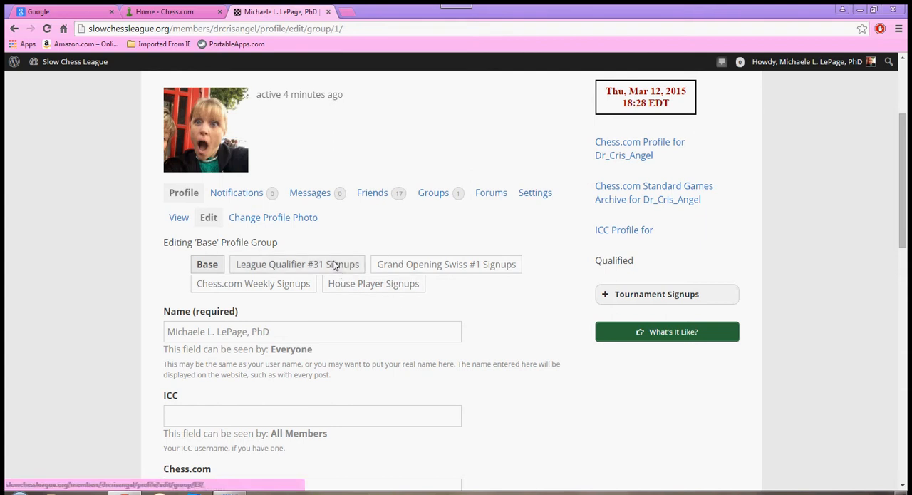
In League Qualifier #31 Signups, choose Yes for Sign Me Up and Rules, and save the changes.
click(296, 266)
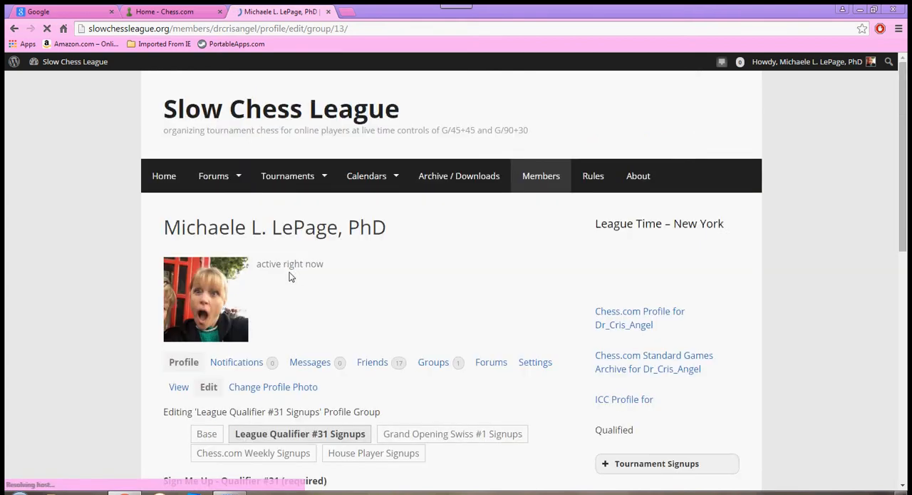
scroll(down, 3)
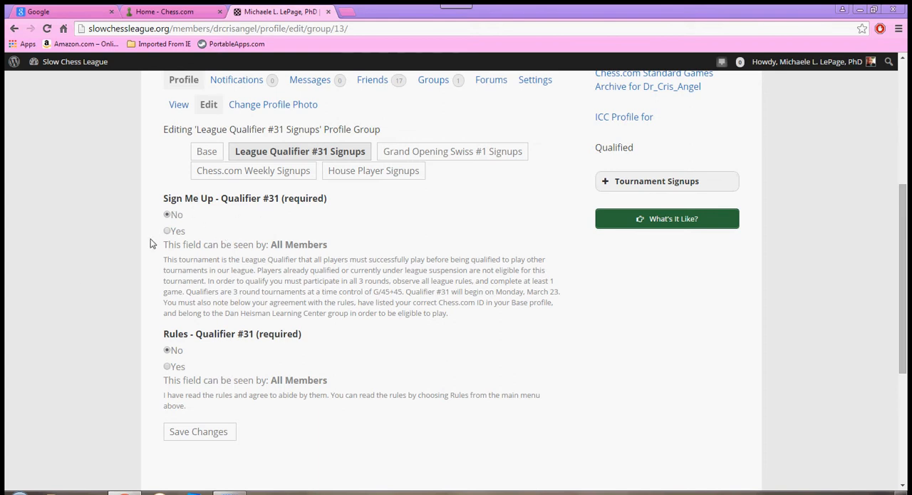
click(167, 231)
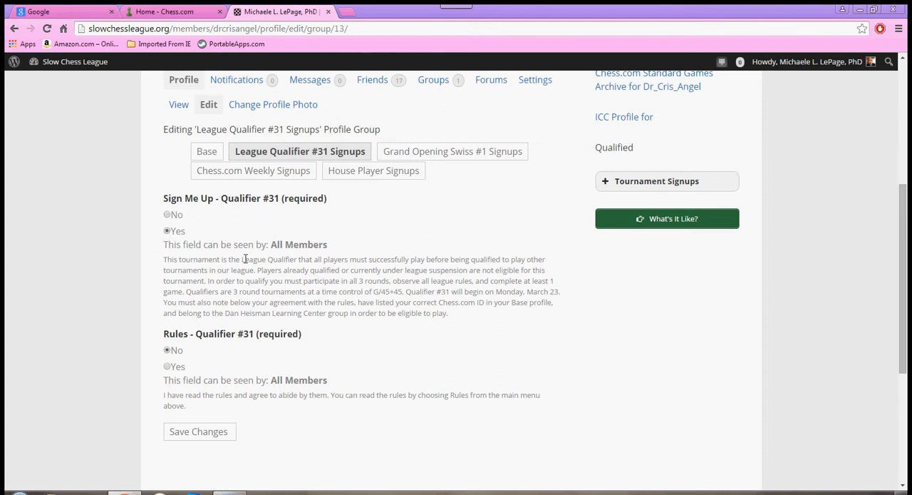
scroll(down, 3)
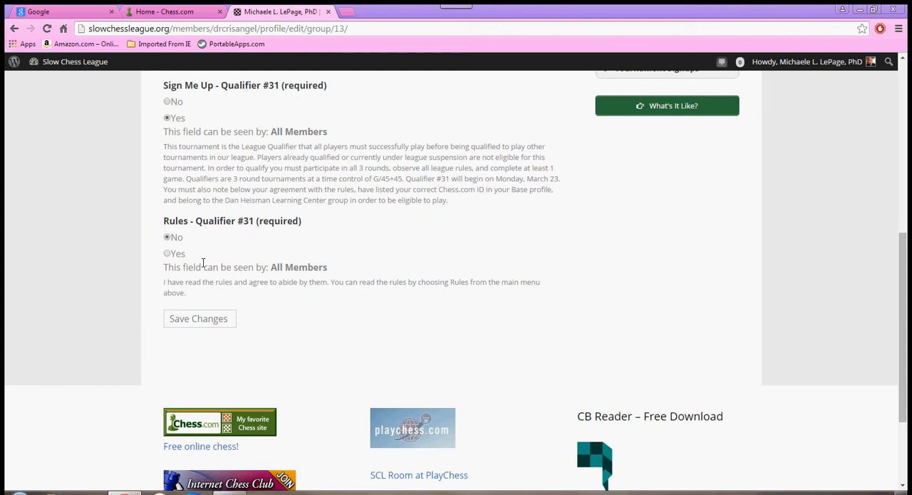
click(167, 254)
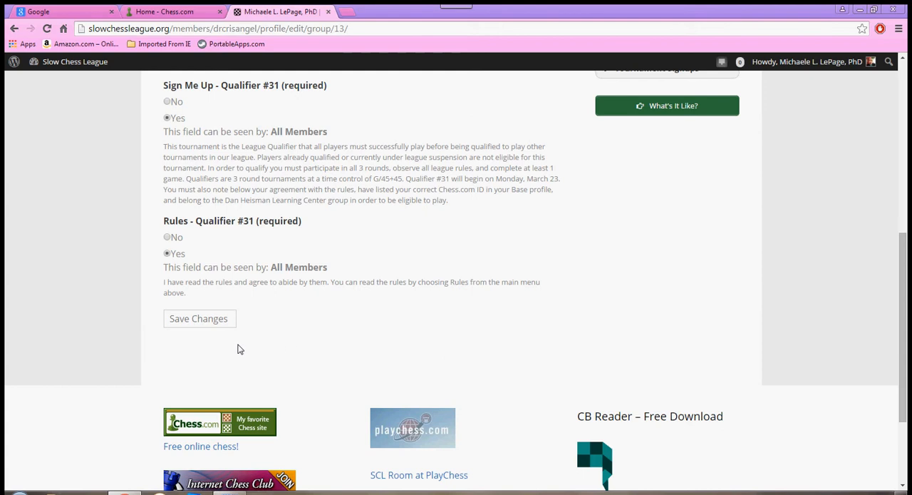
click(199, 318)
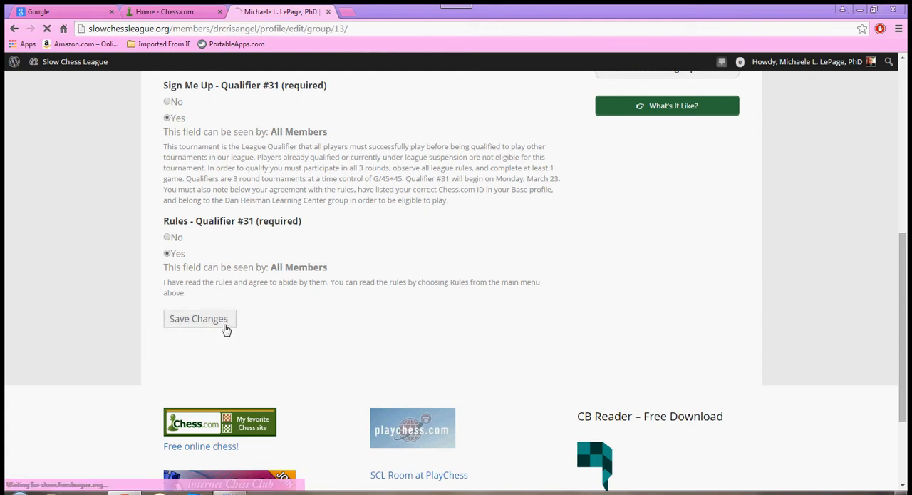
click(199, 318)
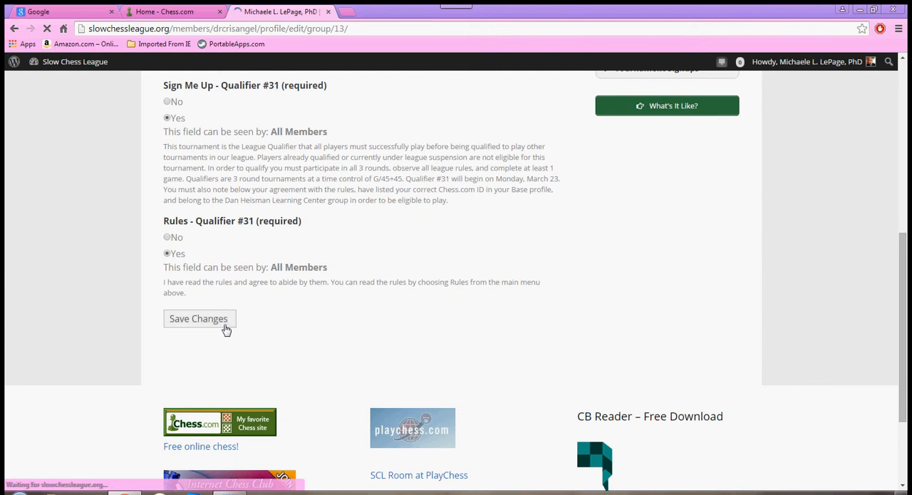
click(199, 318)
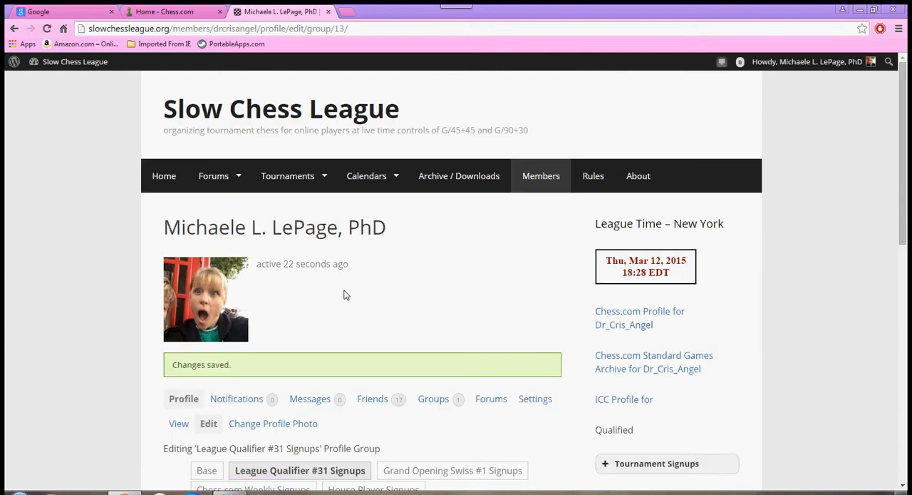
mouse_move(443, 288)
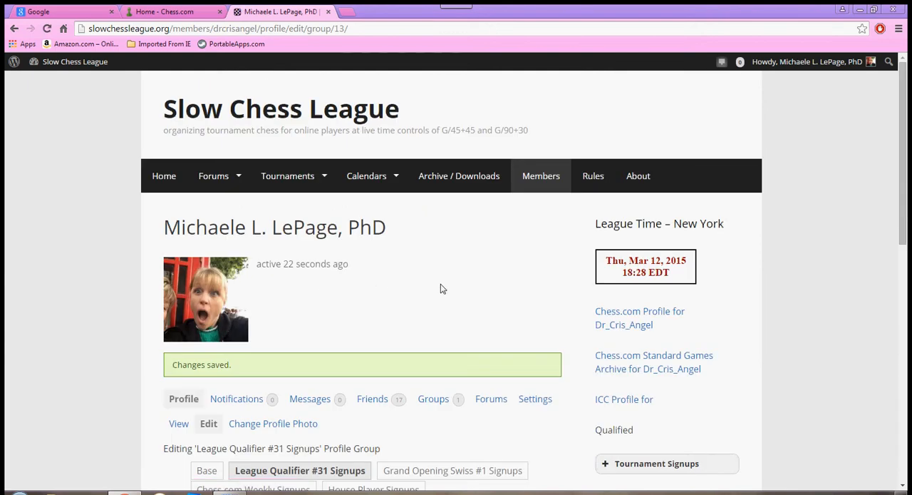
mouse_move(337, 287)
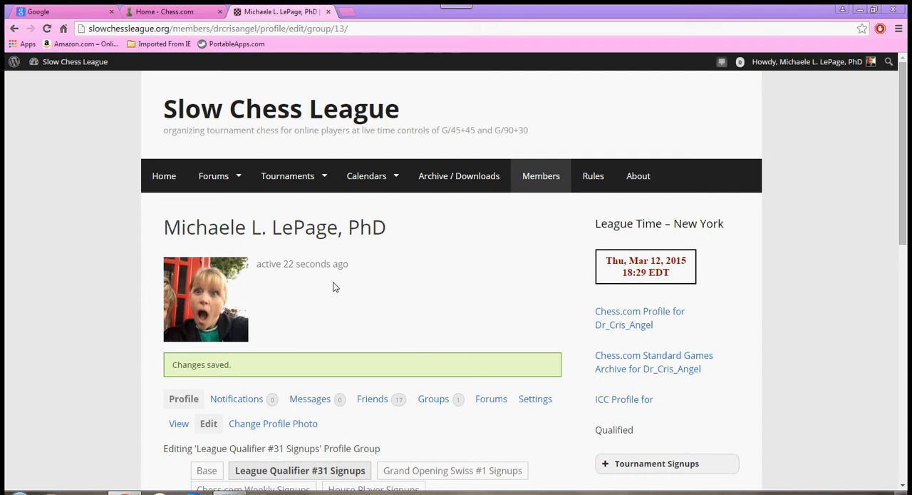
mouse_move(449, 217)
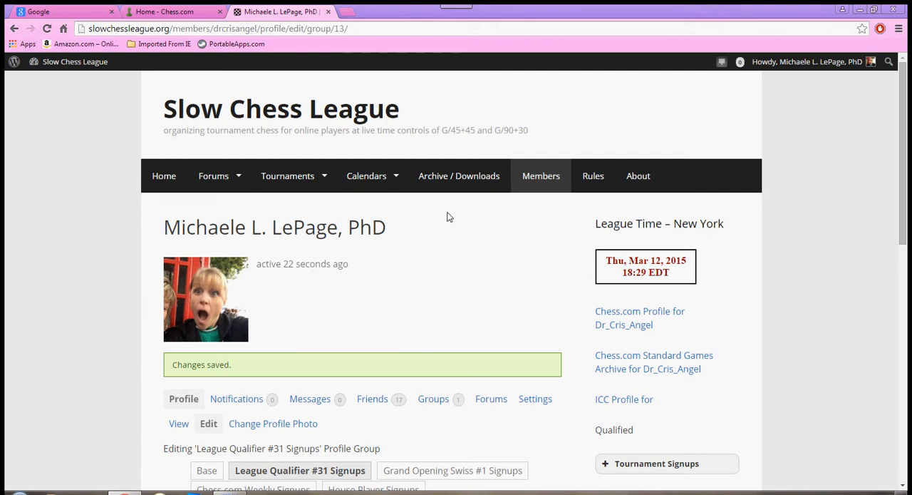
Switch from editing to the public View of the profile showing name, Chess.com ID and location.
click(816, 61)
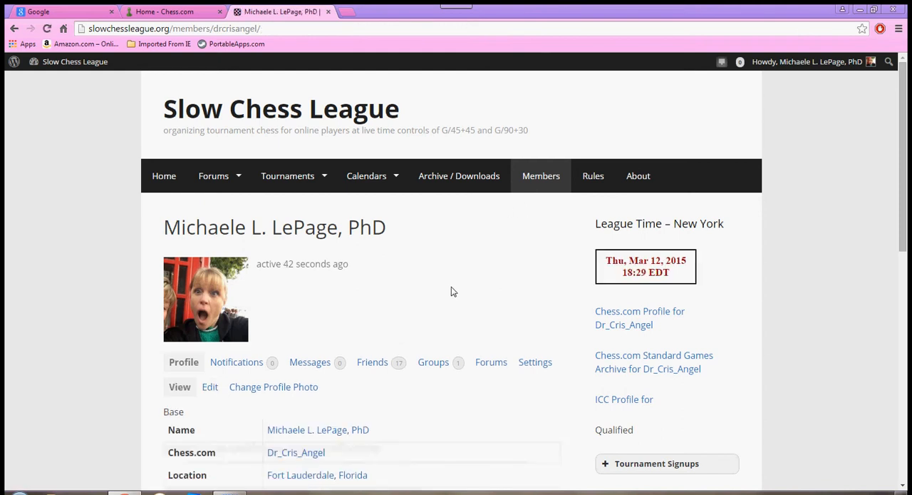
scroll(down, 3)
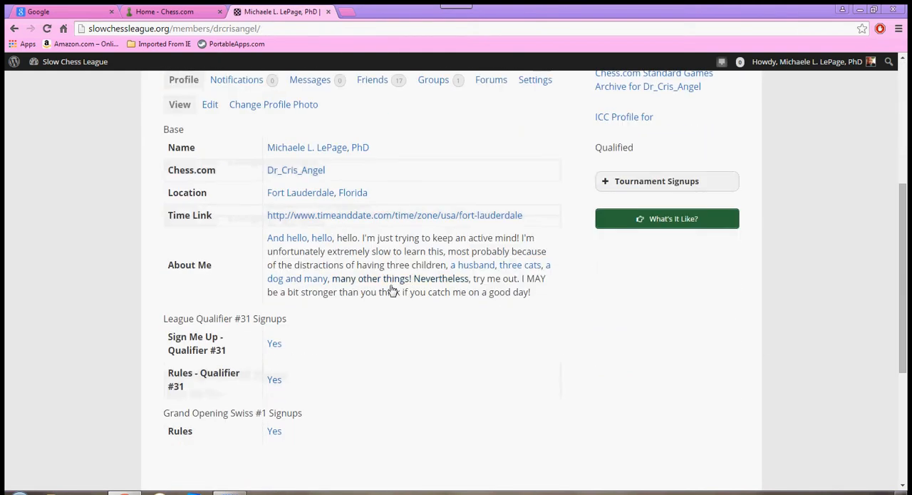
scroll(down, 3)
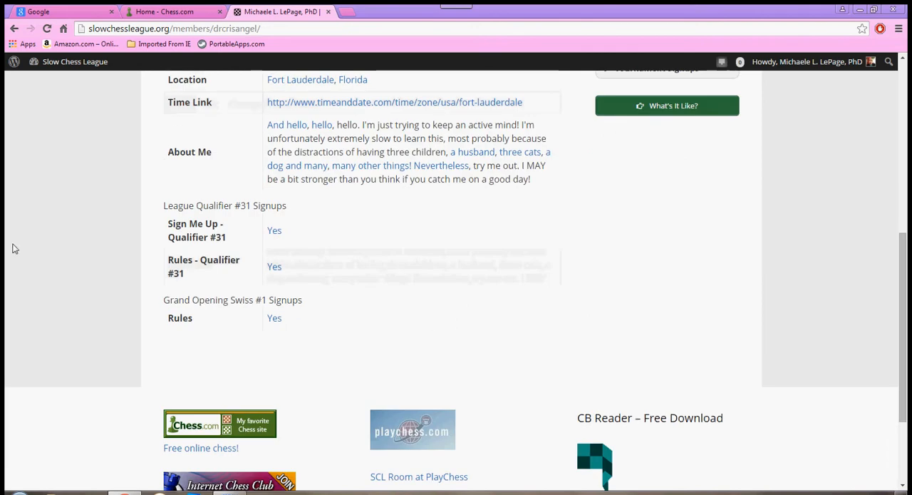
mouse_move(207, 219)
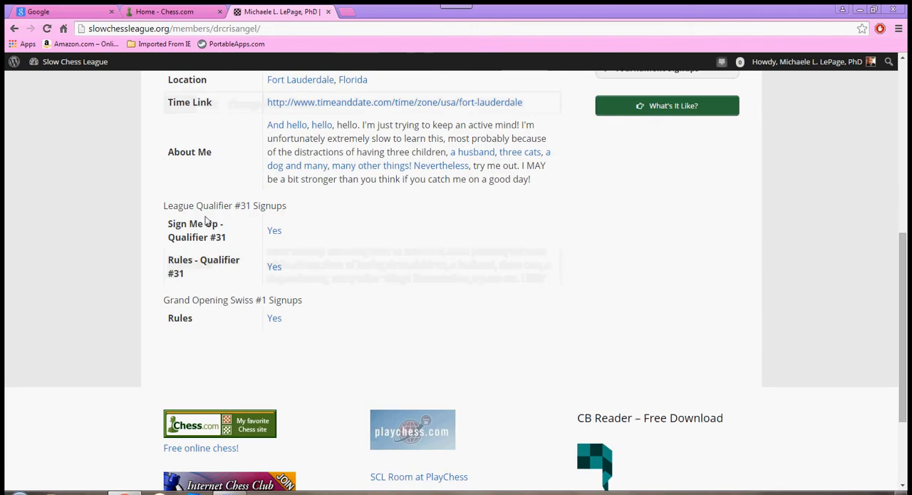
mouse_move(207, 251)
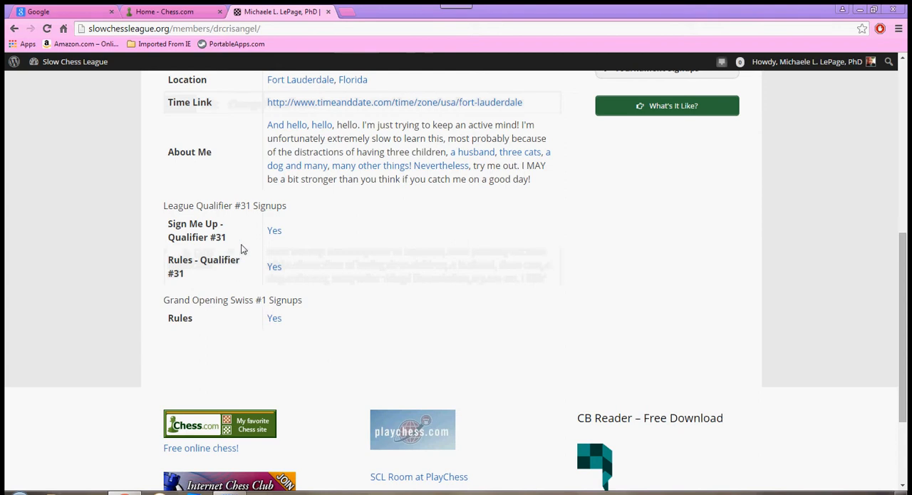
mouse_move(152, 279)
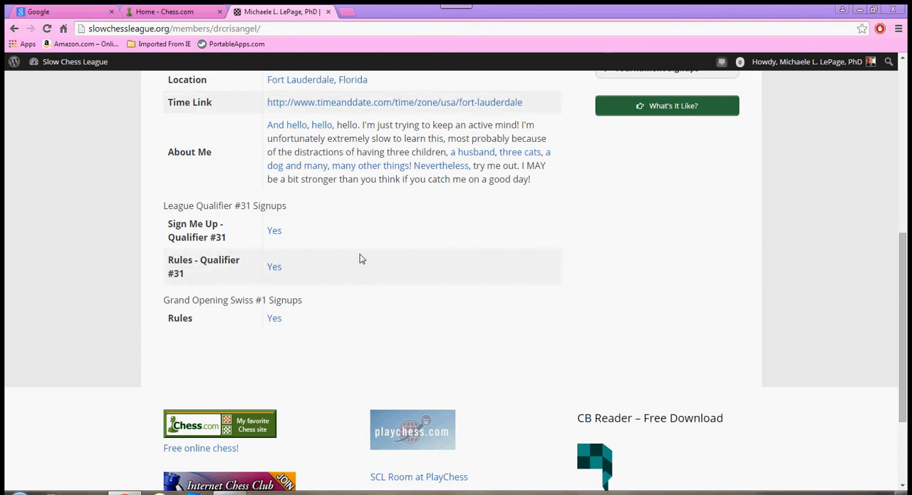
scroll(up, 3)
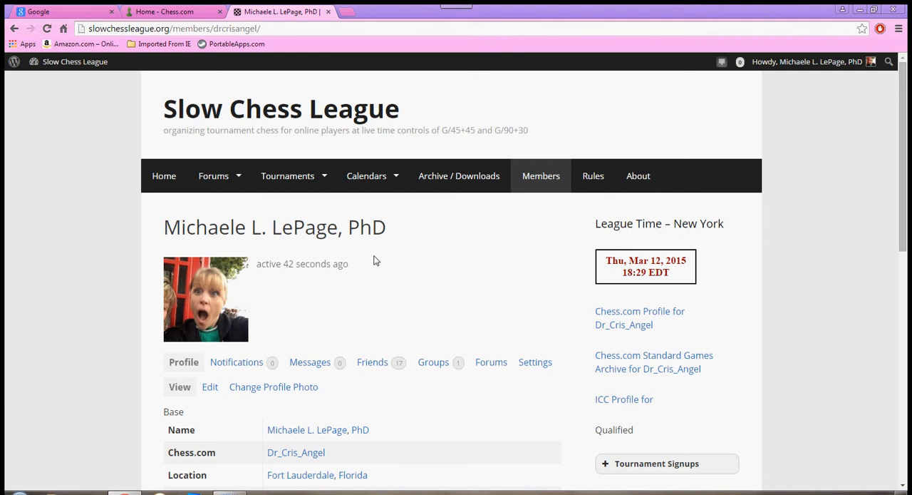
mouse_move(102, 266)
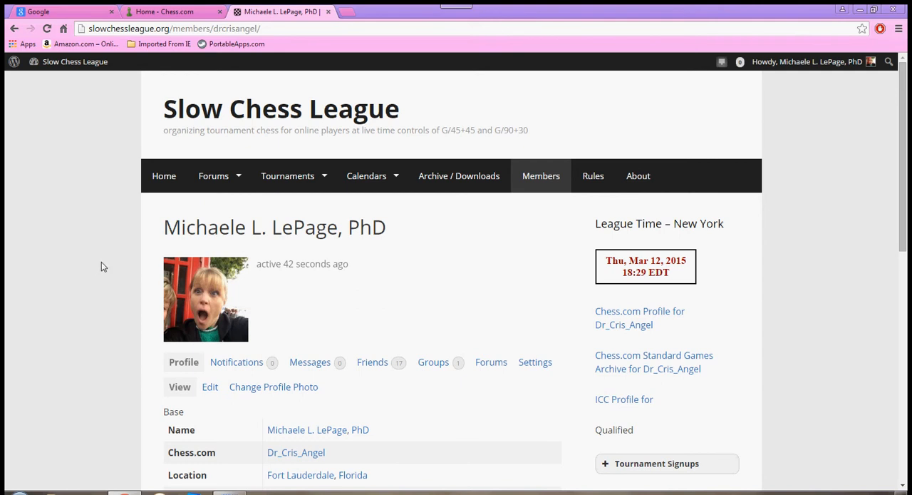
From Home, go to My Games listing the Grand Opening game scheduled for 14 March.
click(164, 175)
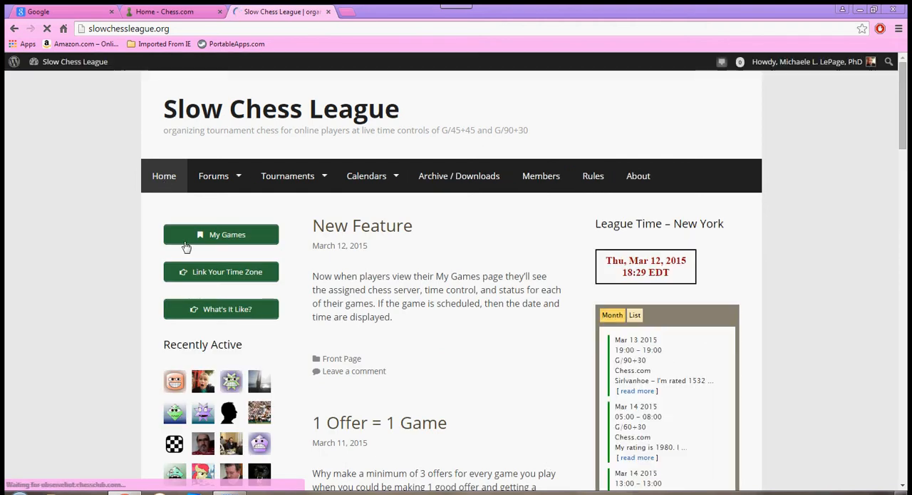
mouse_move(185, 273)
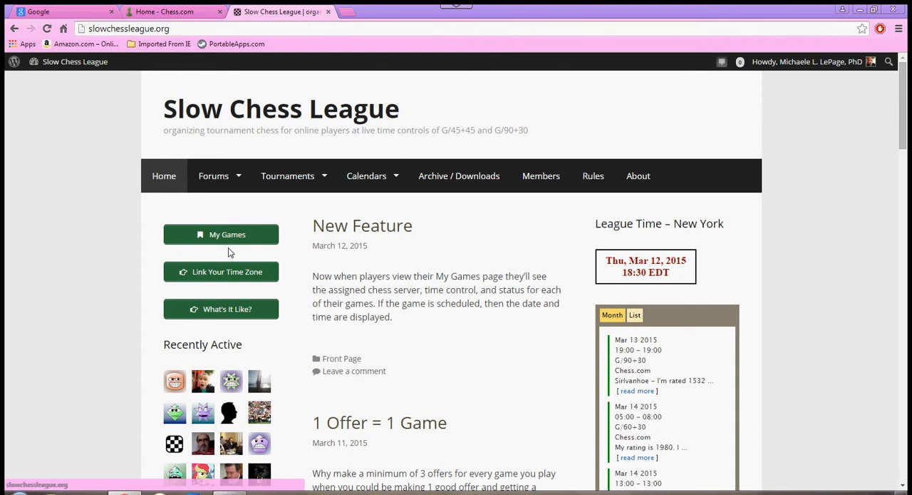
click(228, 234)
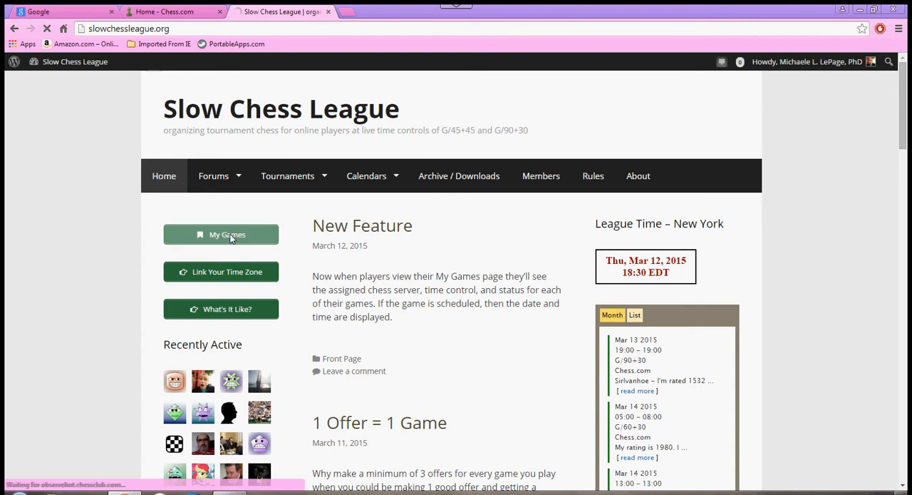
click(225, 234)
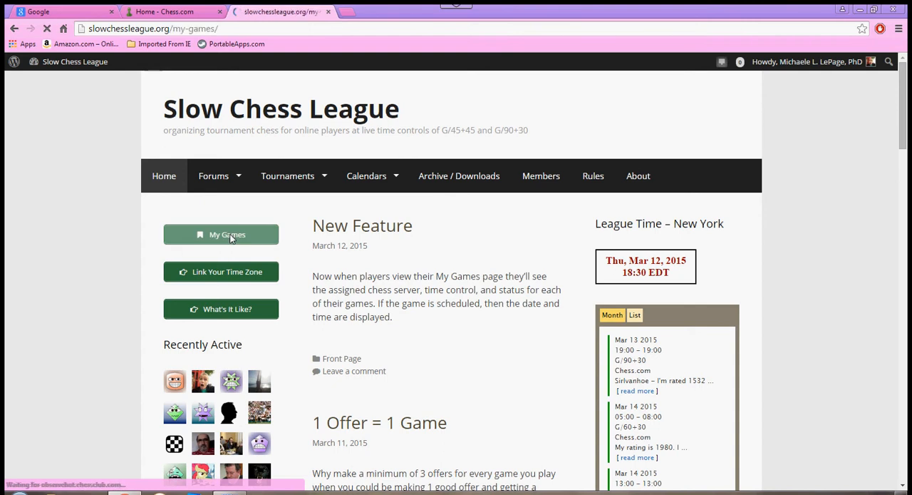
click(221, 234)
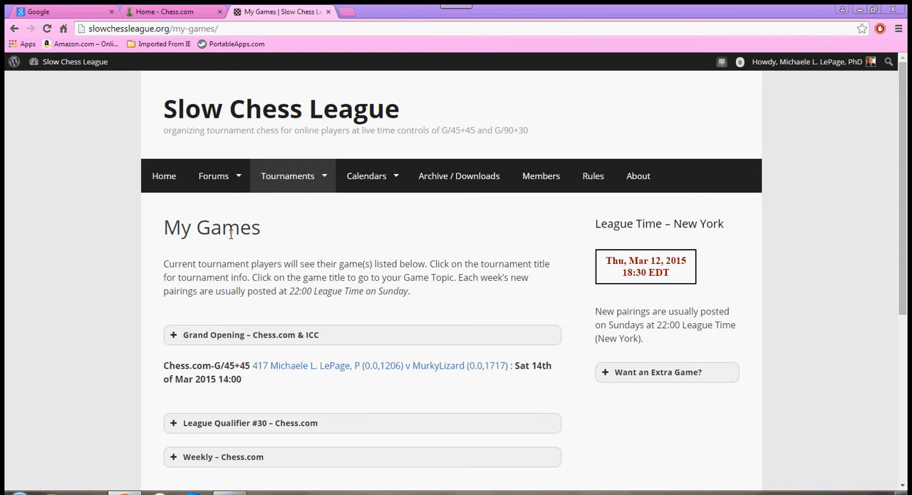
mouse_move(330, 250)
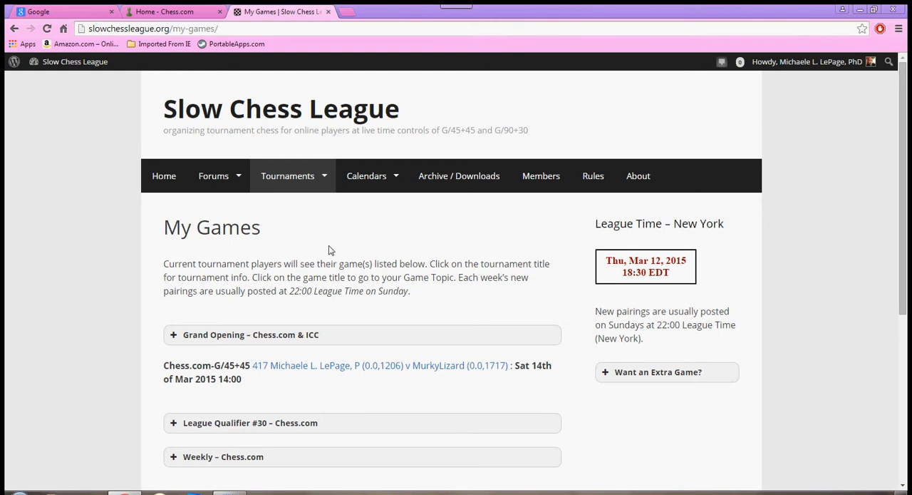
scroll(down, 3)
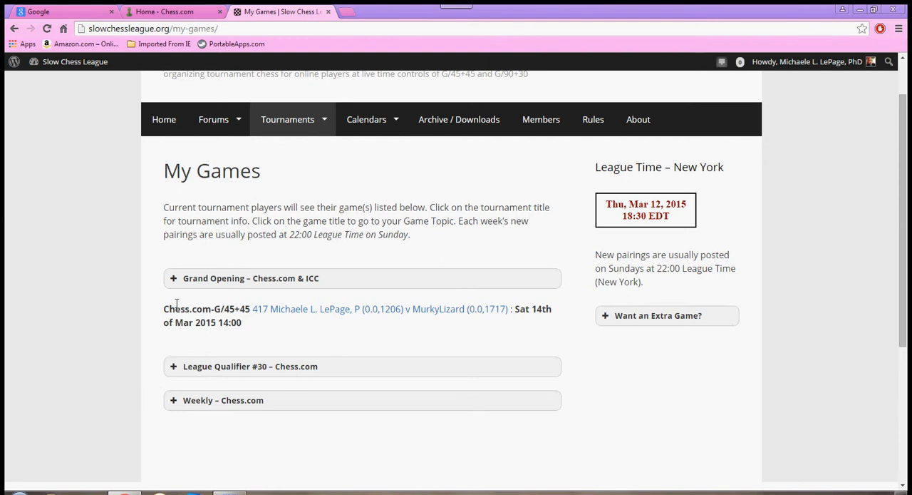
mouse_move(222, 297)
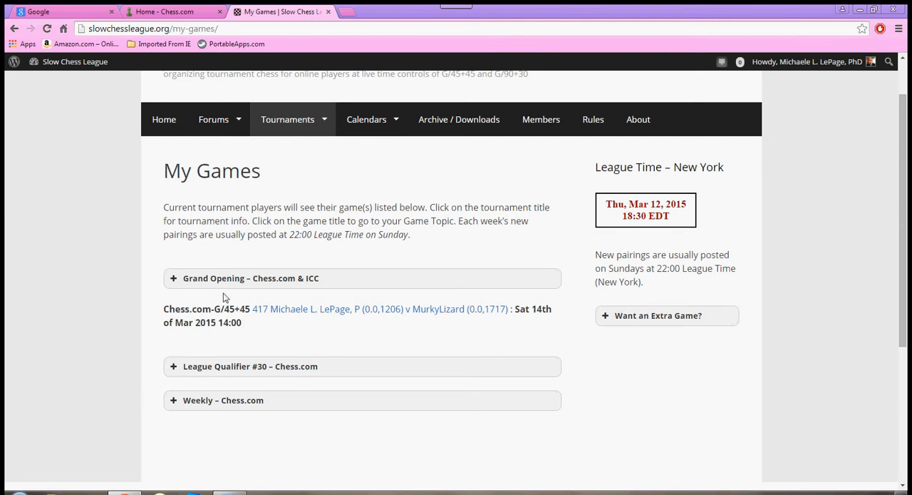
mouse_move(189, 322)
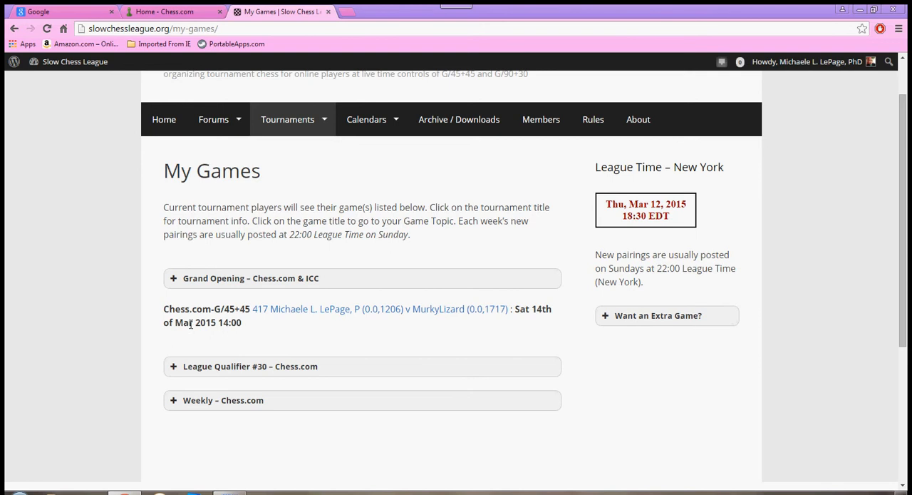
mouse_move(274, 339)
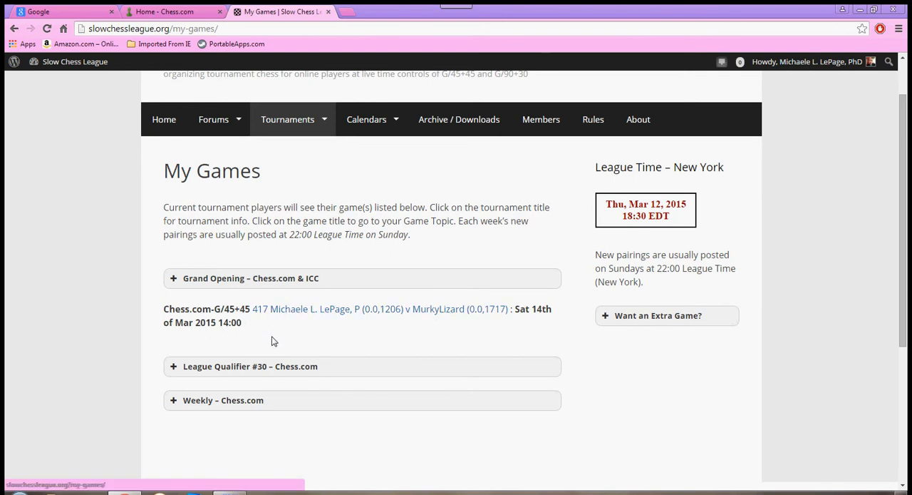
mouse_move(353, 351)
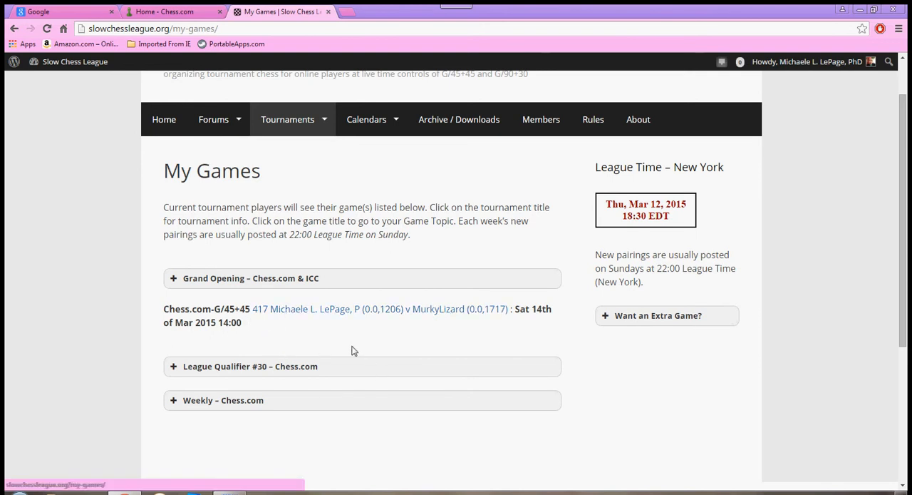
mouse_move(368, 315)
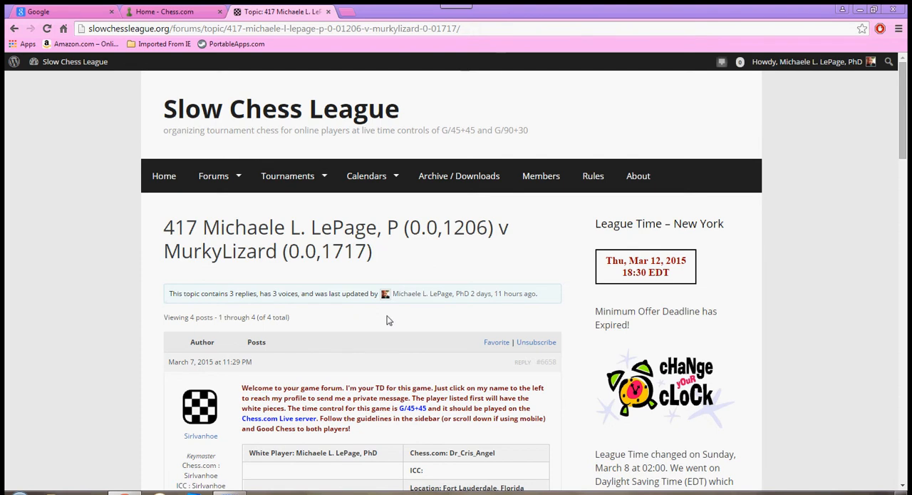
Scroll the game topic to the player tables and the scheduled Saturday 14th March time.
scroll(down, 3)
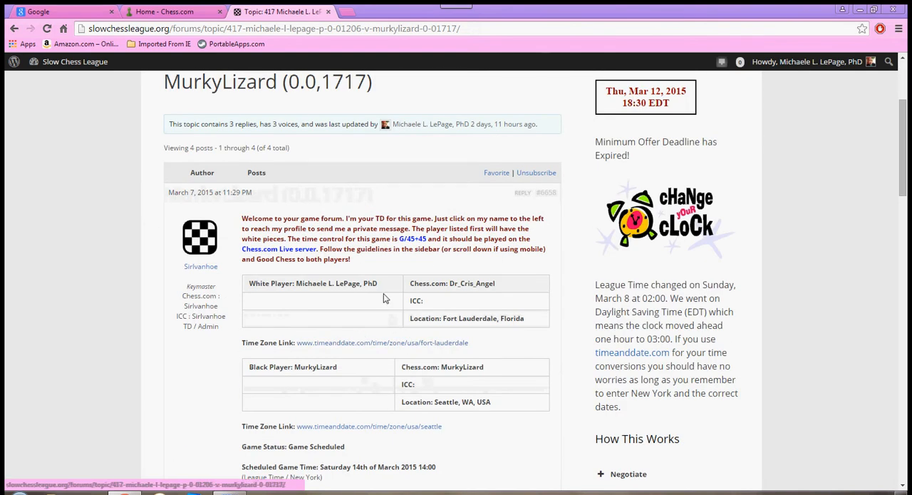
mouse_move(370, 324)
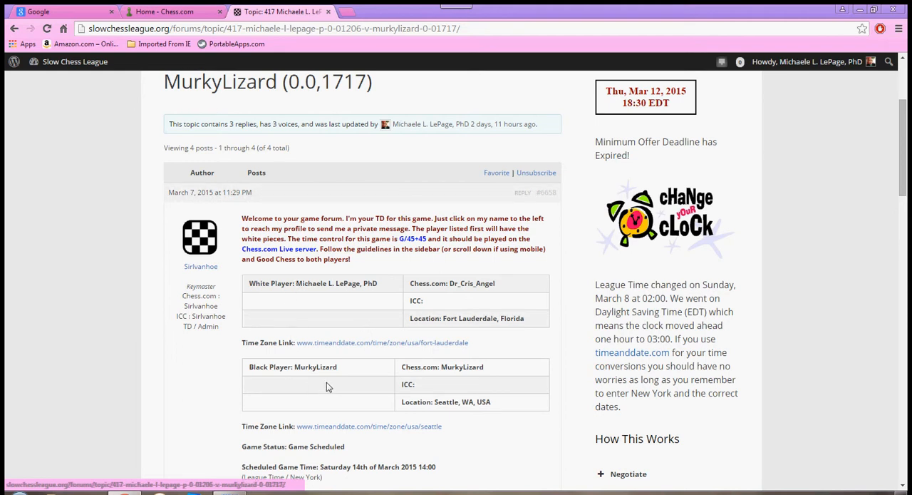
scroll(down, 3)
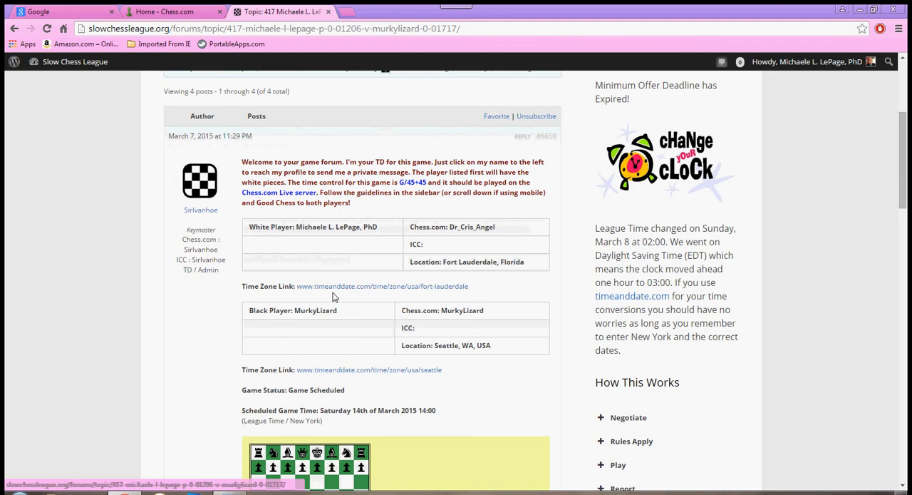
mouse_move(351, 292)
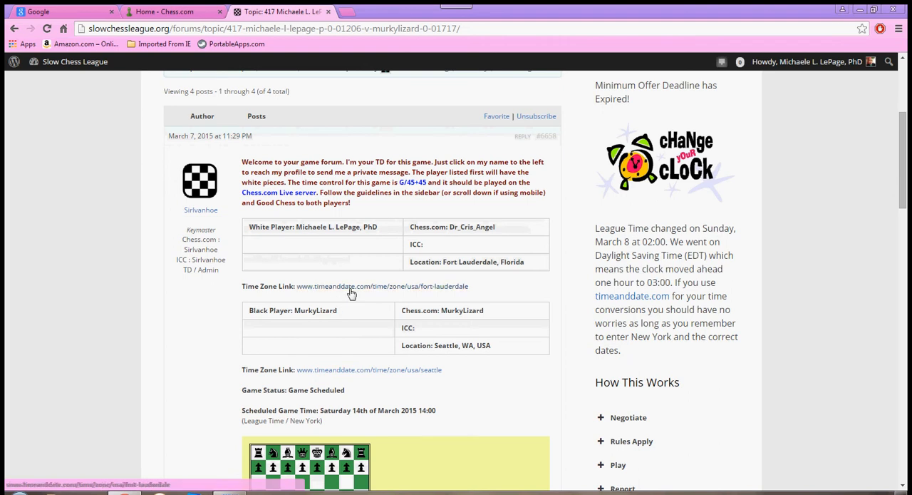
mouse_move(353, 373)
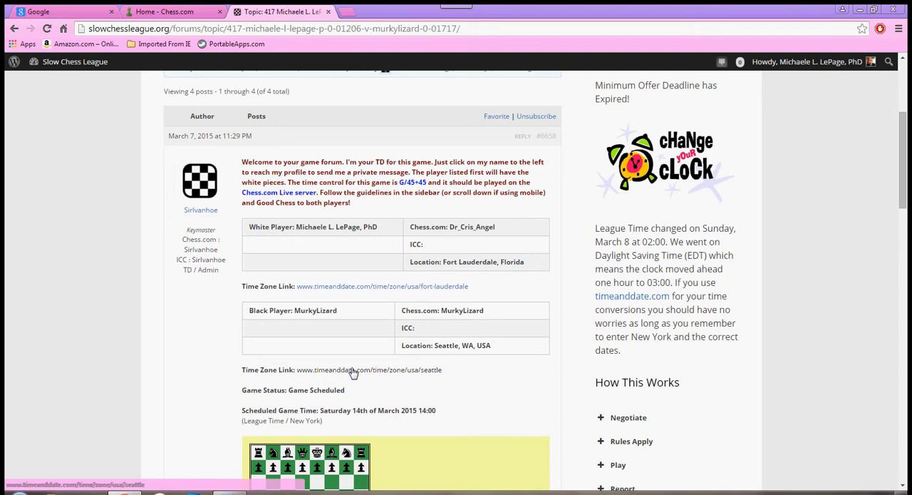
scroll(down, 3)
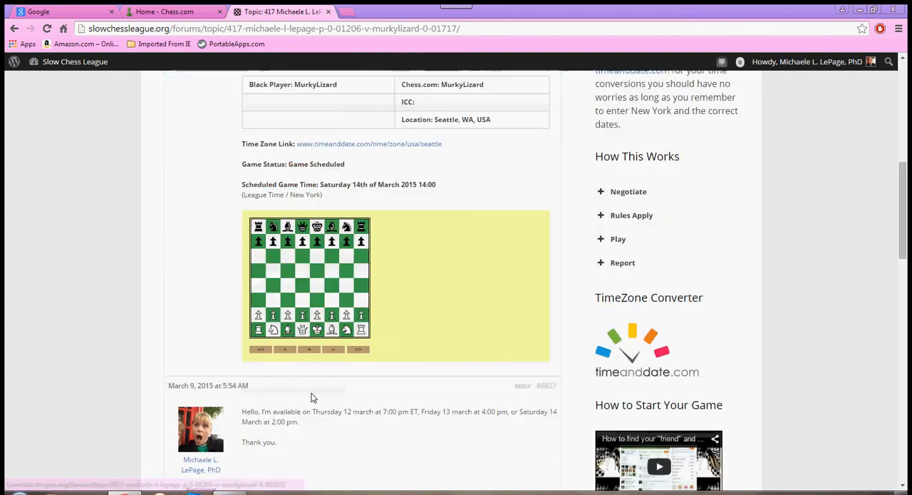
scroll(down, 3)
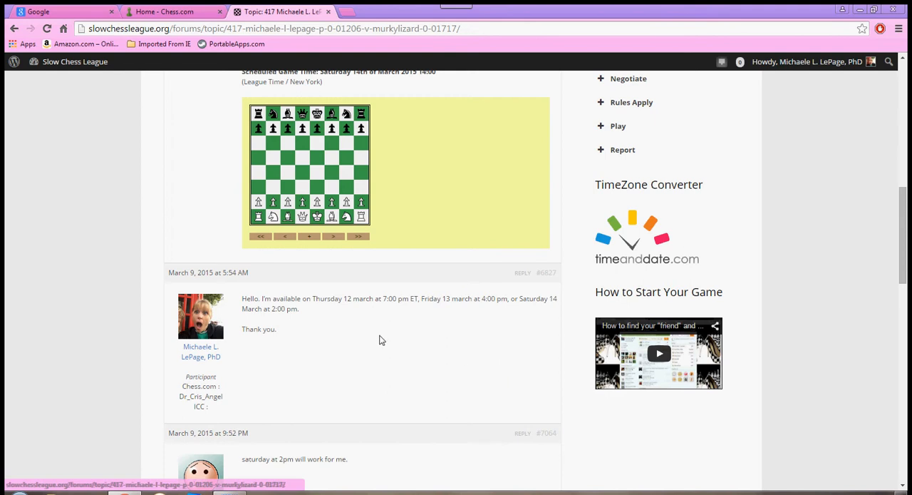
mouse_move(340, 365)
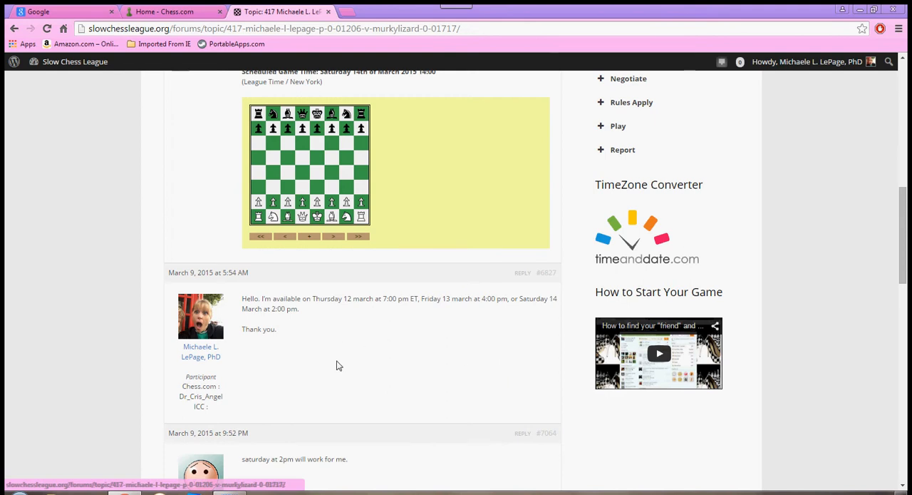
mouse_move(292, 310)
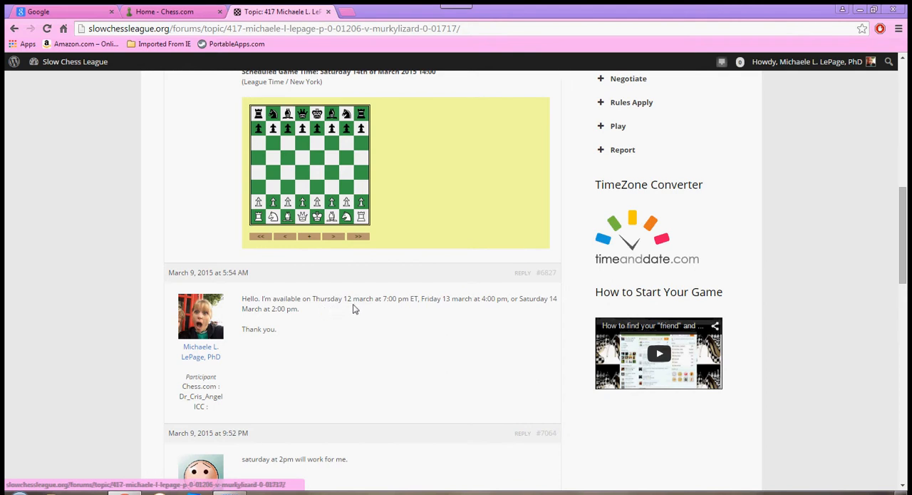
mouse_move(399, 330)
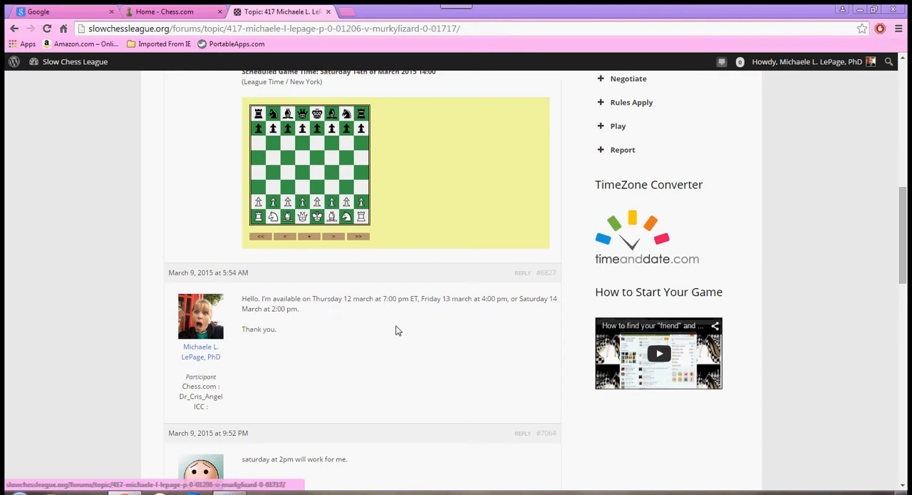
mouse_move(402, 337)
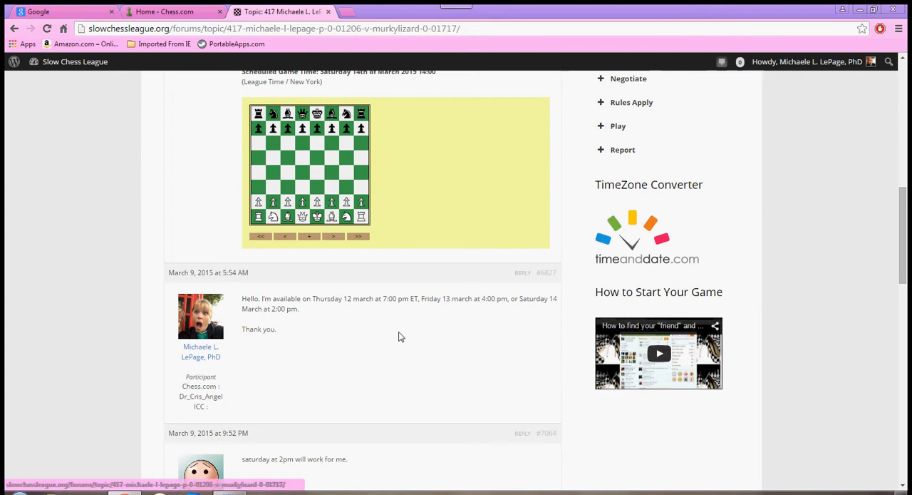
mouse_move(881, 239)
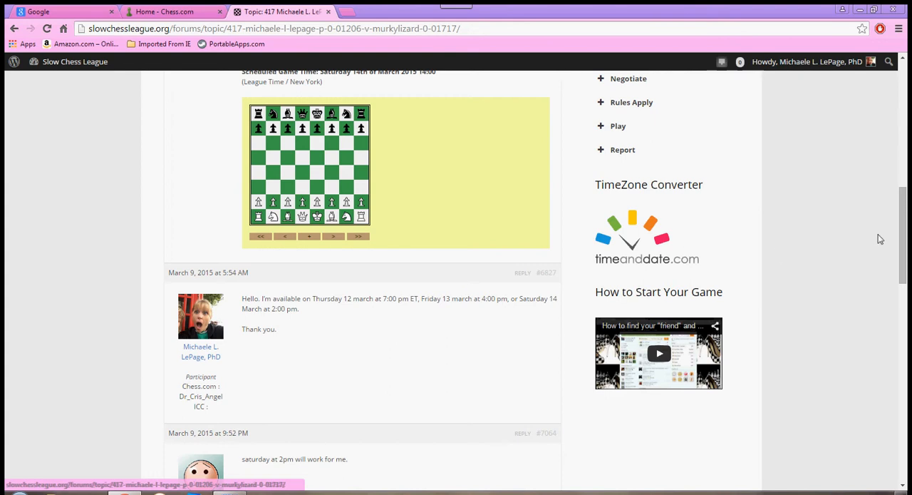
mouse_move(635, 236)
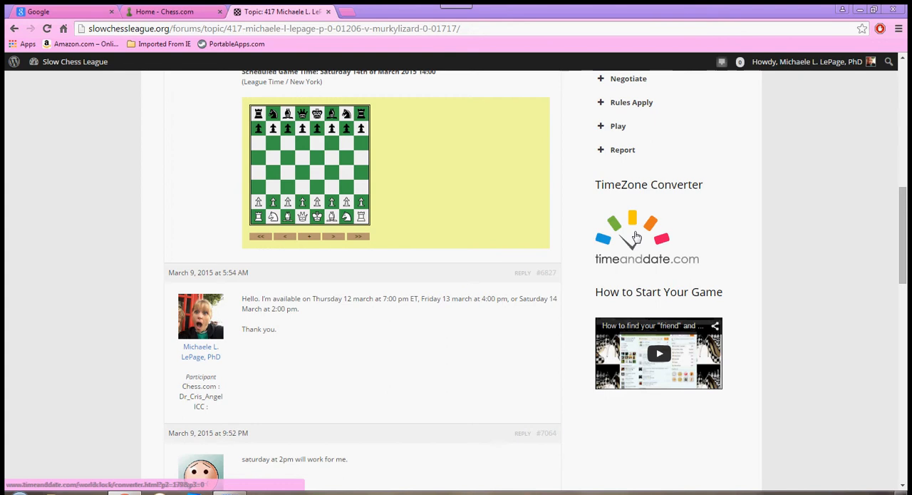
mouse_move(439, 390)
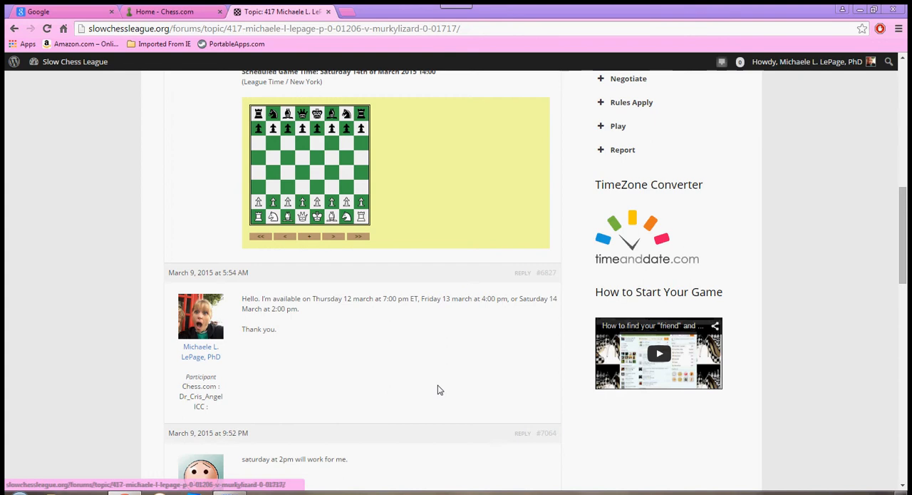
scroll(down, 3)
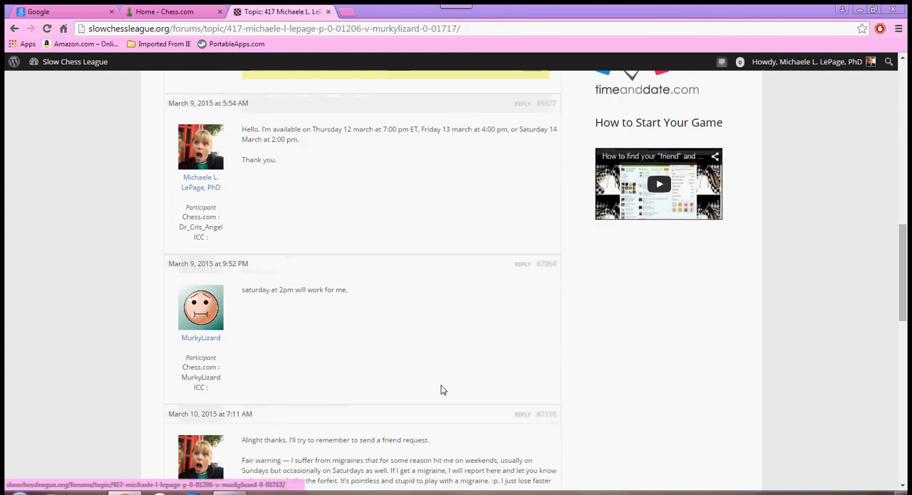
mouse_move(311, 314)
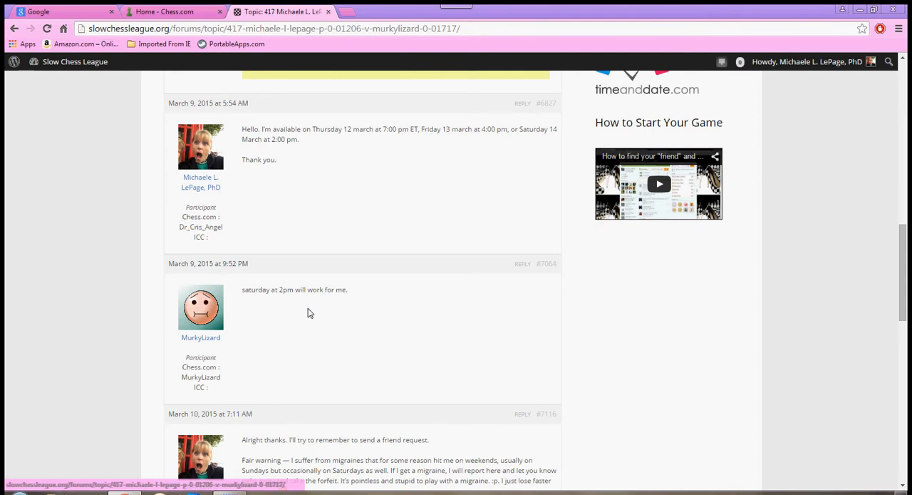
scroll(up, 3)
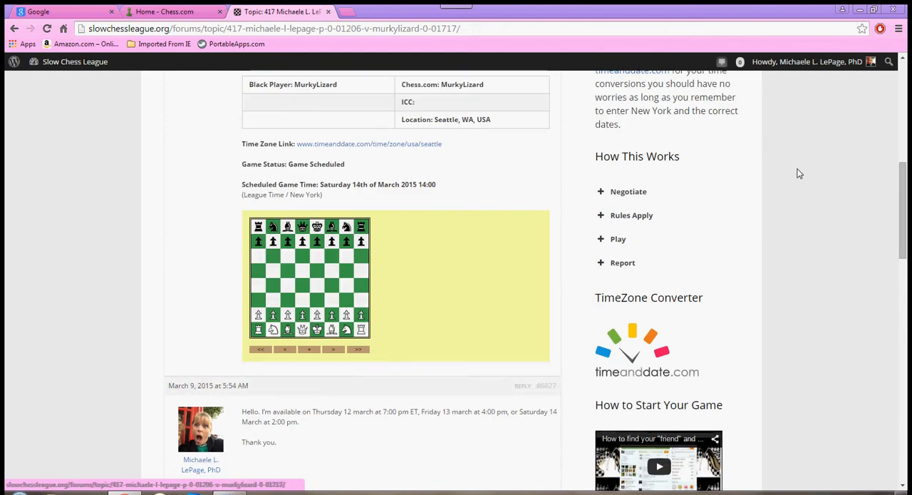
Expand the Negotiate item under How This Works to show playing-time guidance.
scroll(up, 3)
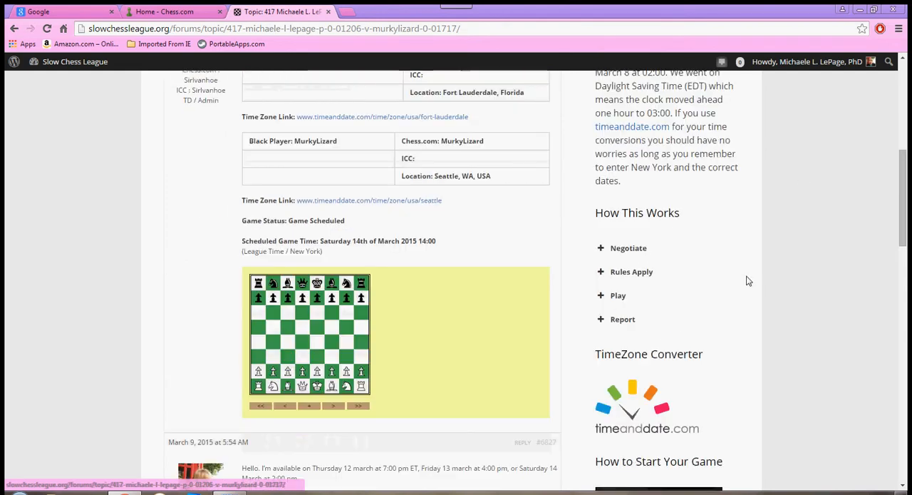
mouse_move(718, 296)
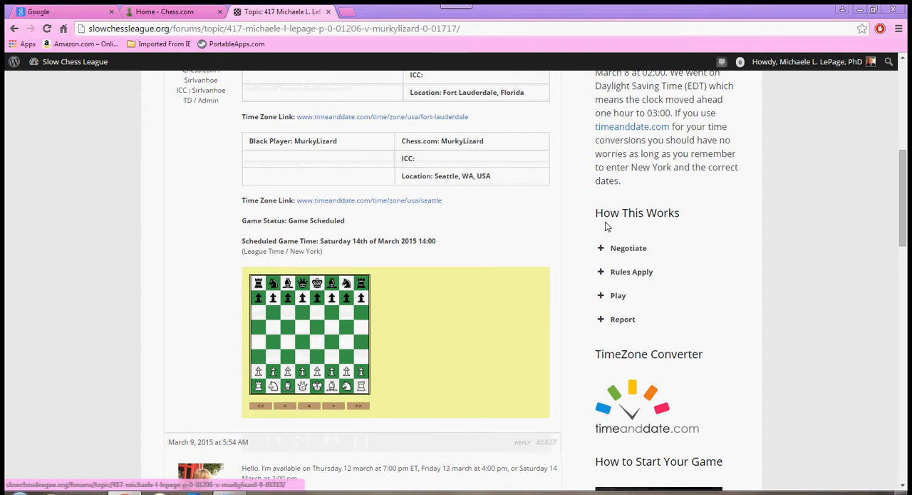
mouse_move(633, 268)
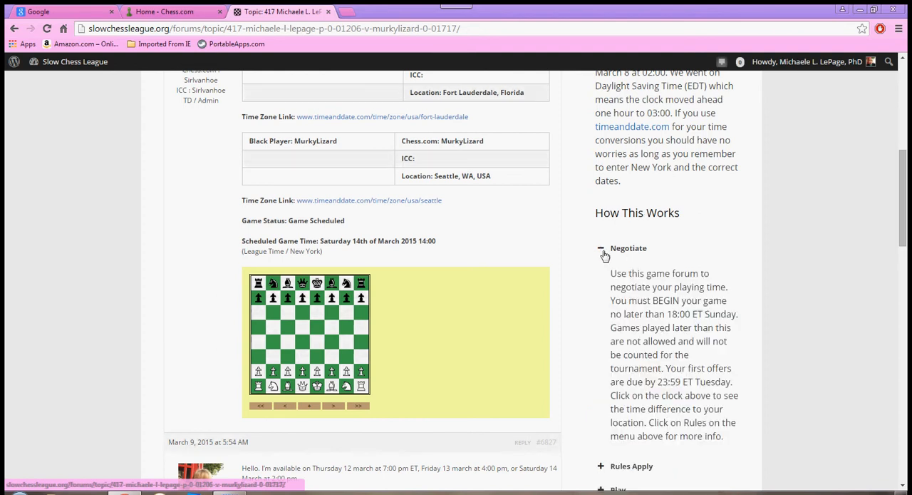
click(602, 248)
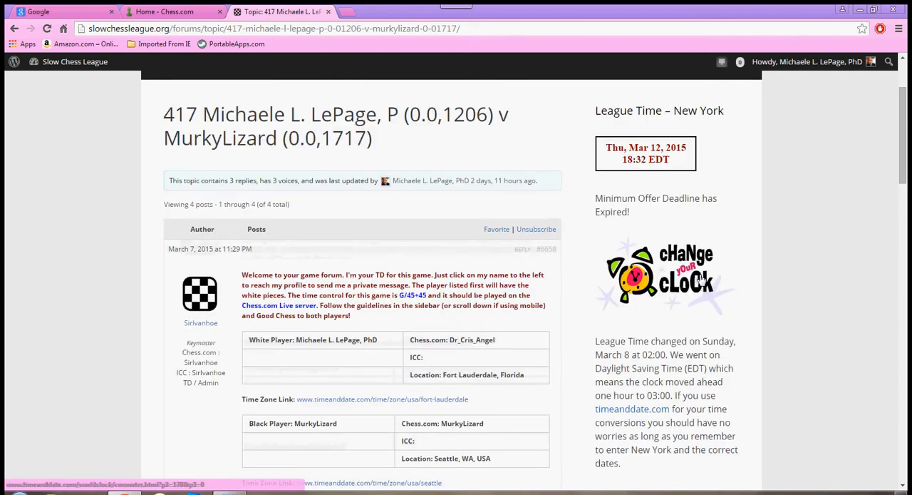
mouse_move(793, 250)
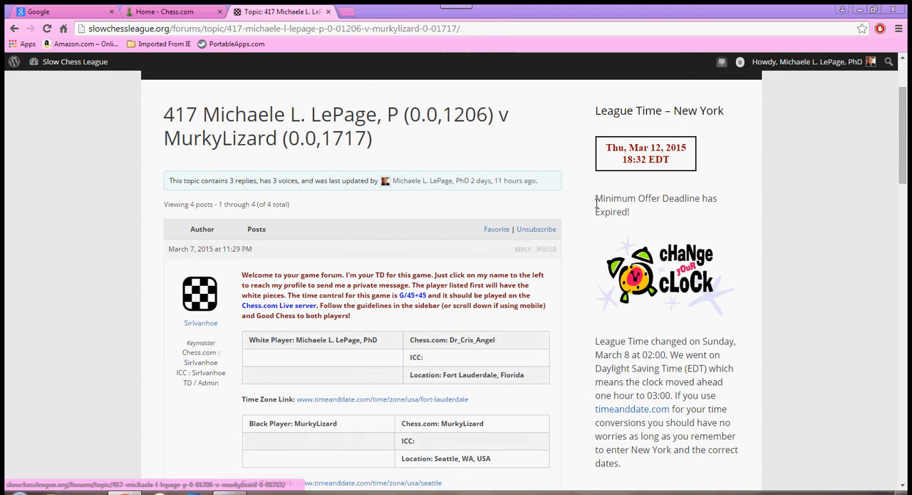
mouse_move(626, 208)
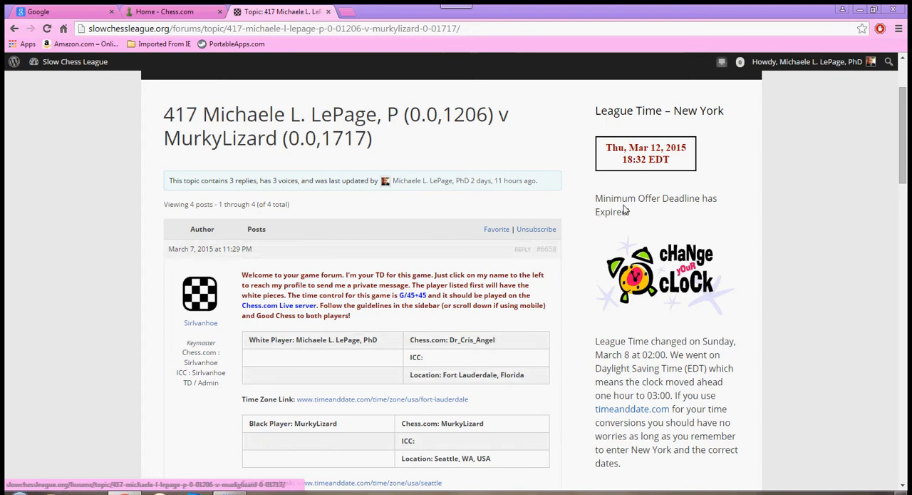
mouse_move(618, 228)
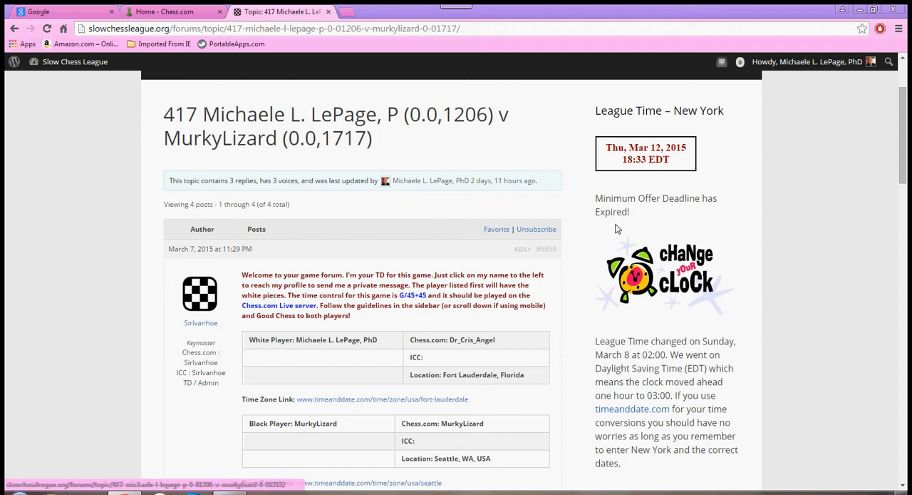
mouse_move(792, 239)
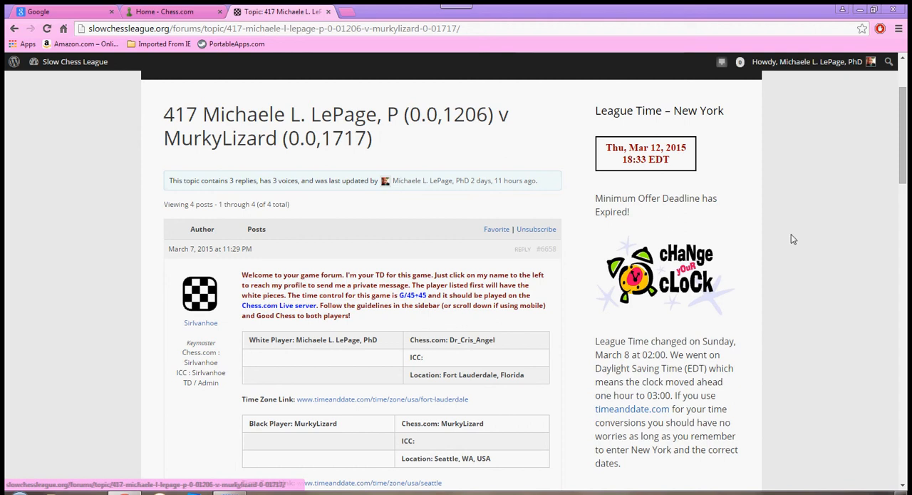
mouse_move(789, 239)
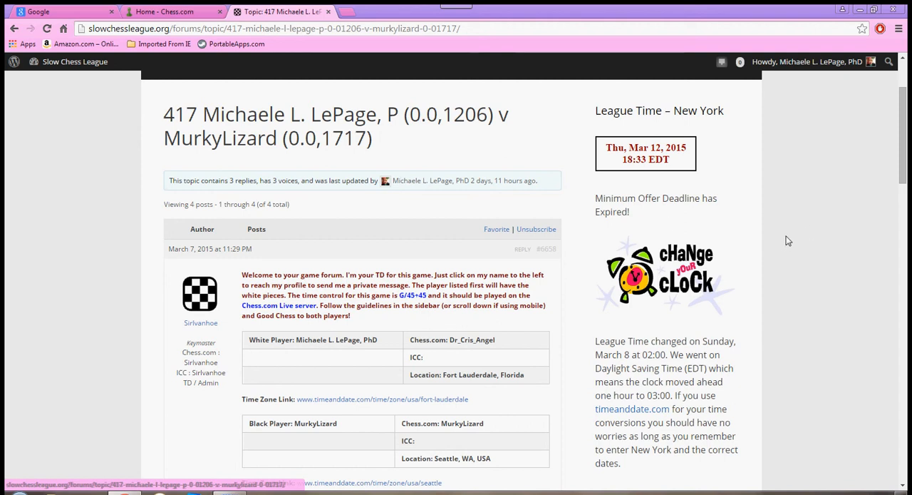
mouse_move(806, 282)
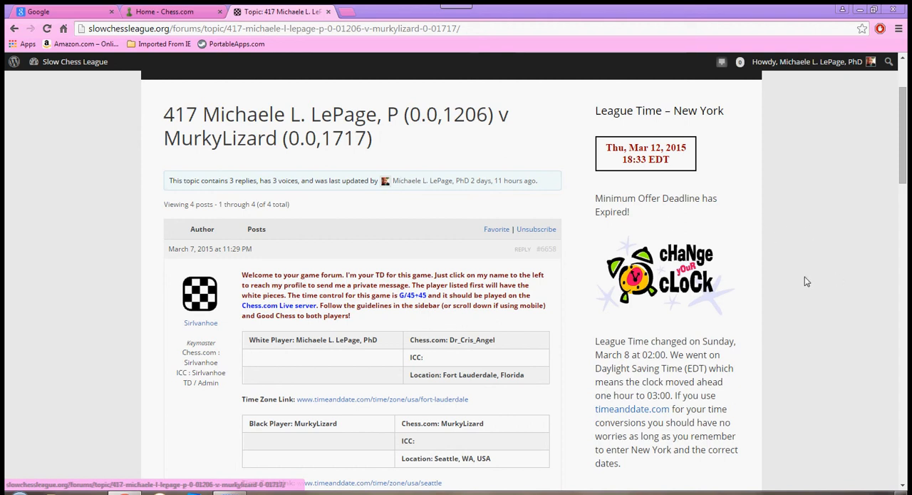
scroll(down, 3)
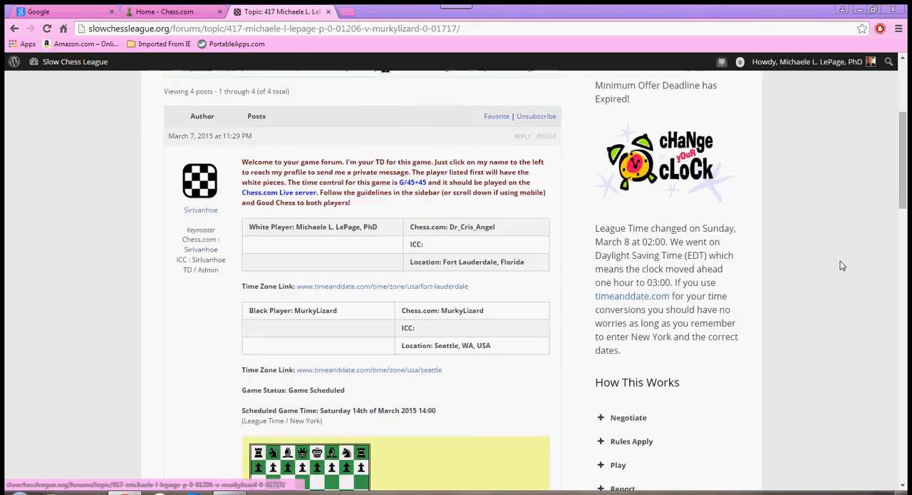
scroll(down, 3)
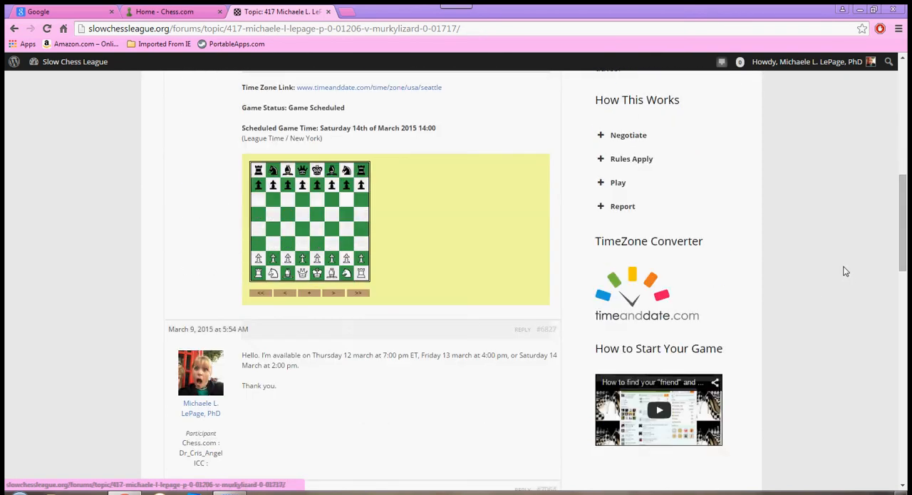
scroll(down, 3)
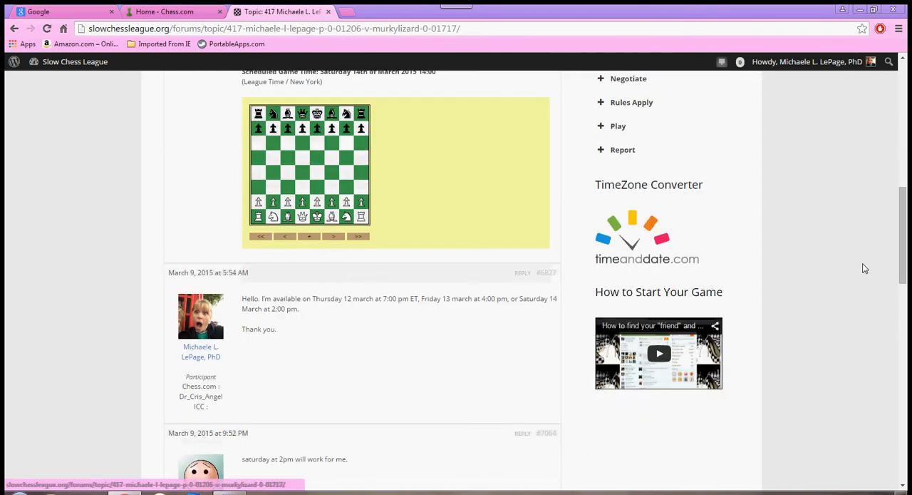
scroll(down, 3)
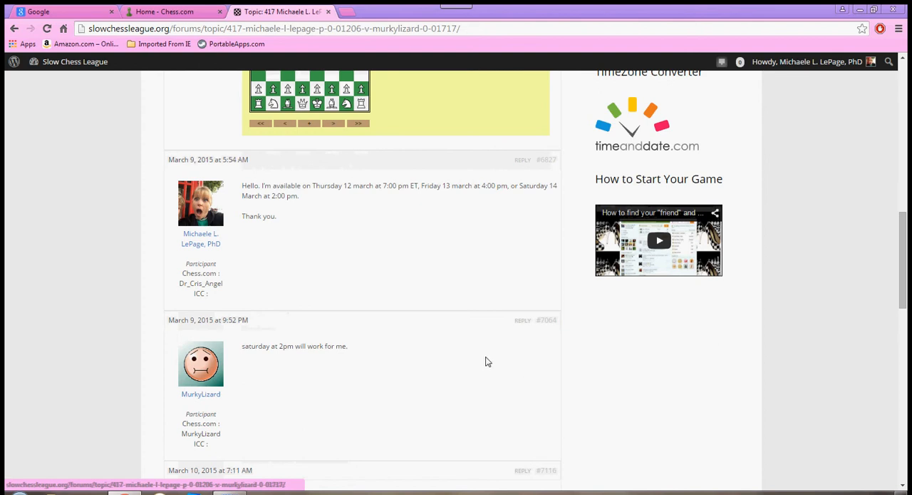
mouse_move(222, 394)
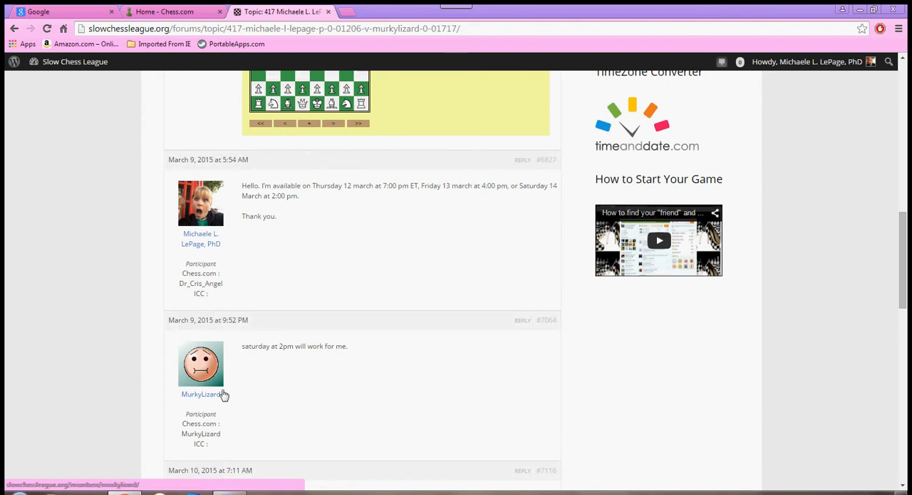
click(200, 393)
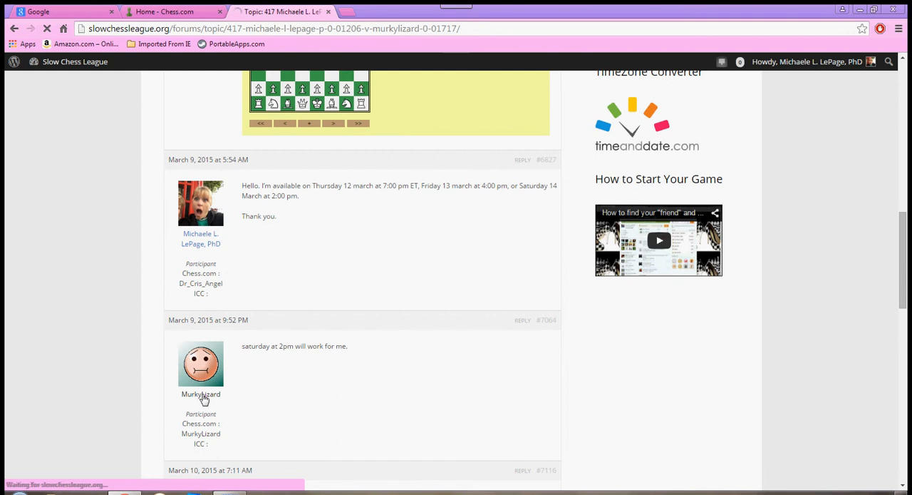
click(200, 393)
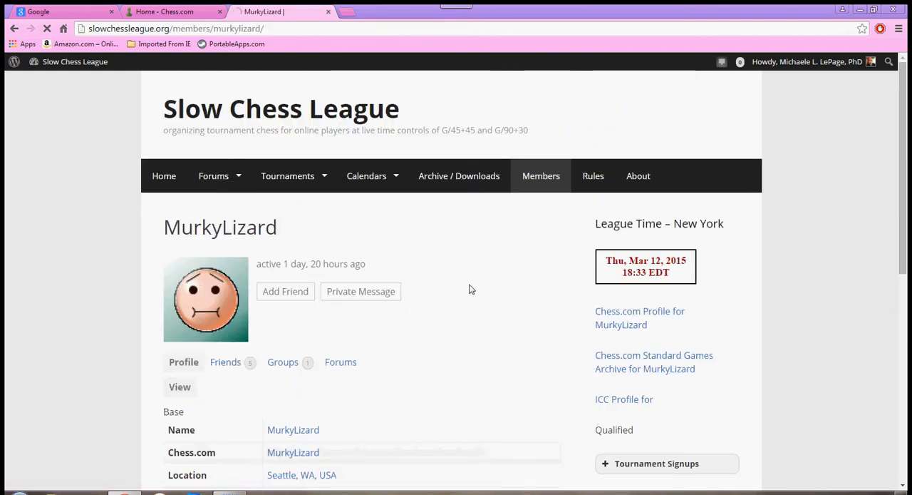
scroll(down, 3)
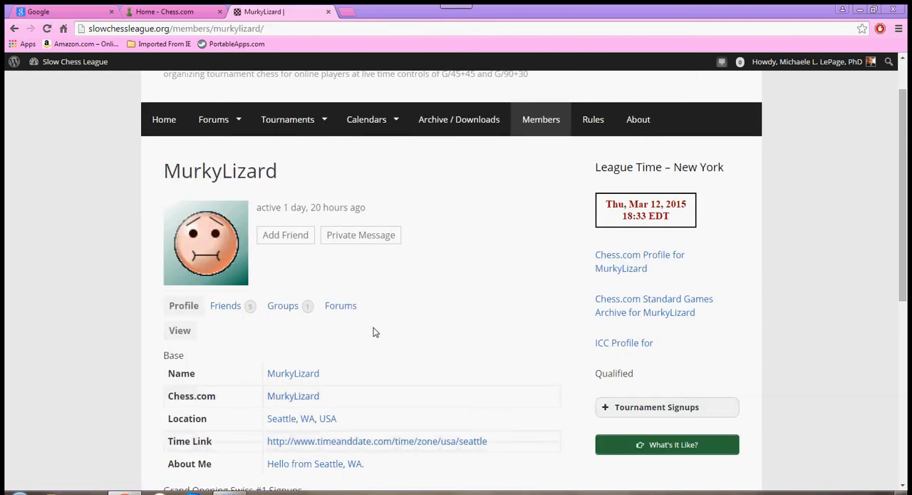
mouse_move(616, 261)
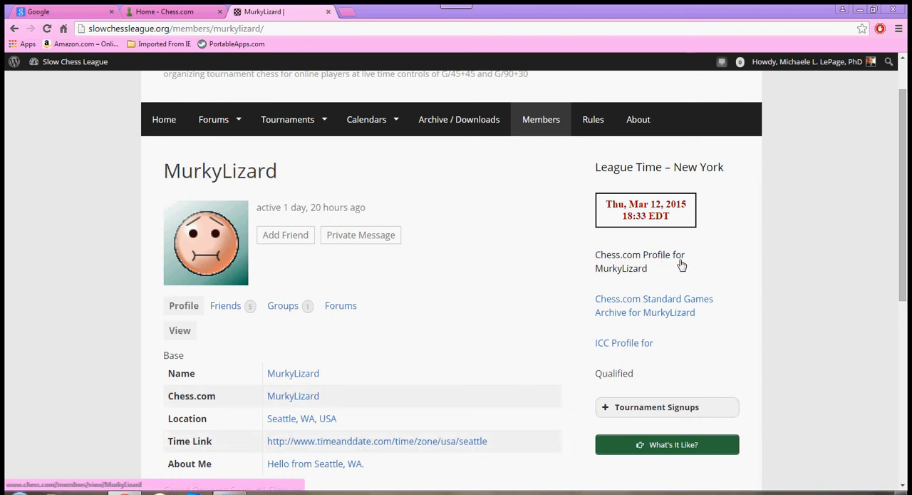
mouse_move(673, 314)
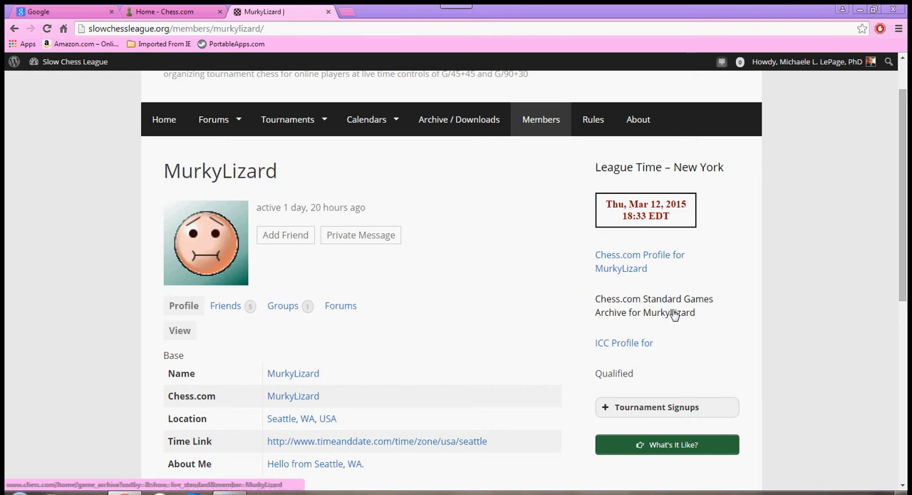
mouse_move(642, 350)
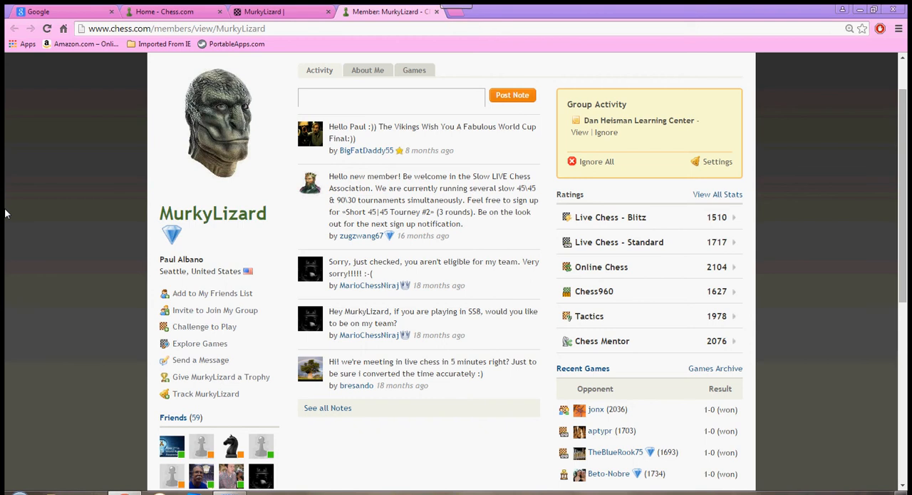
mouse_move(216, 298)
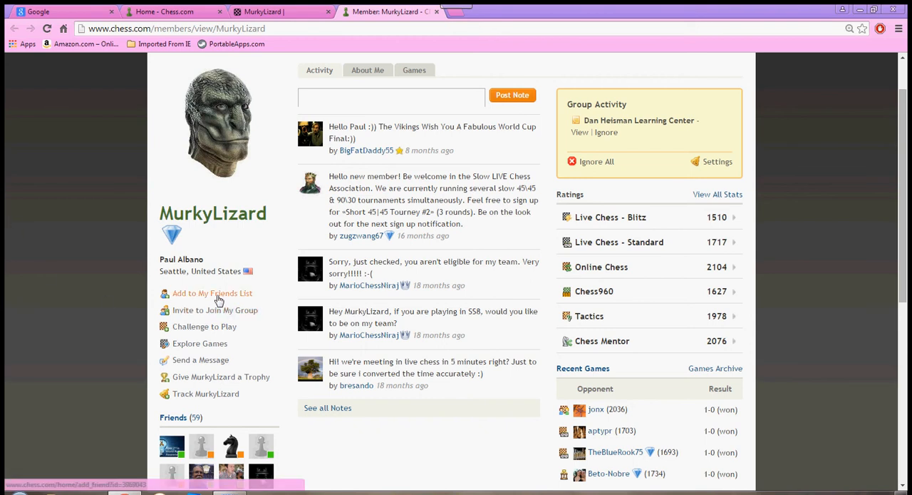
click(210, 293)
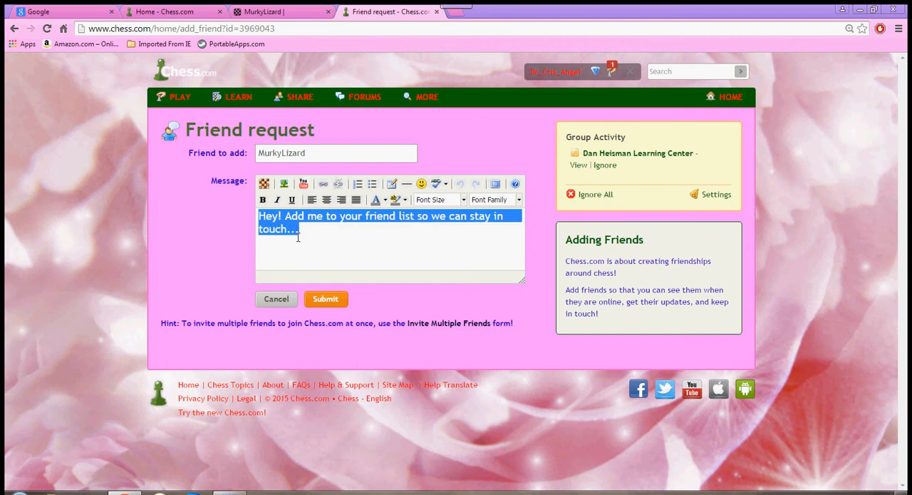
key(Delete)
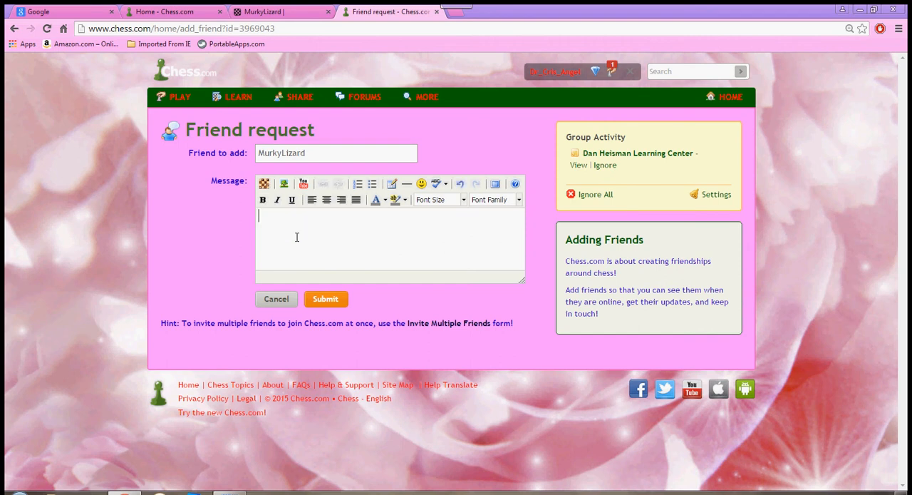
text(For the)
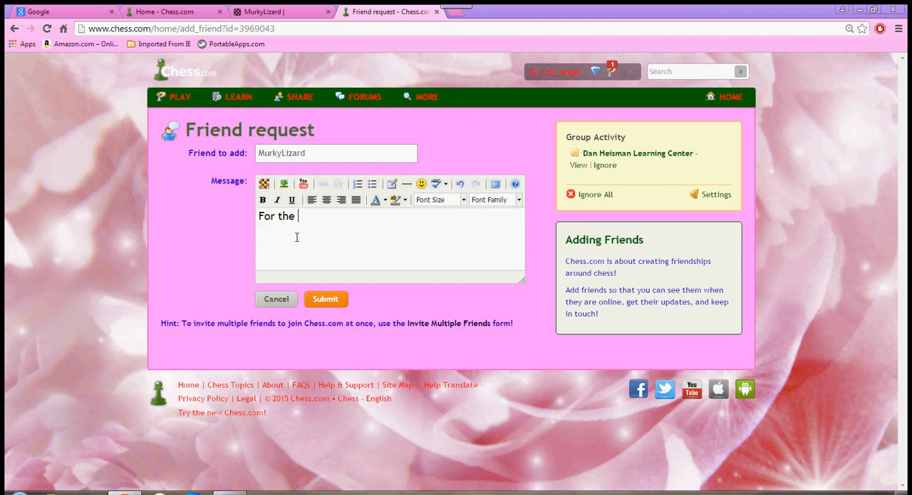
text(purposes of)
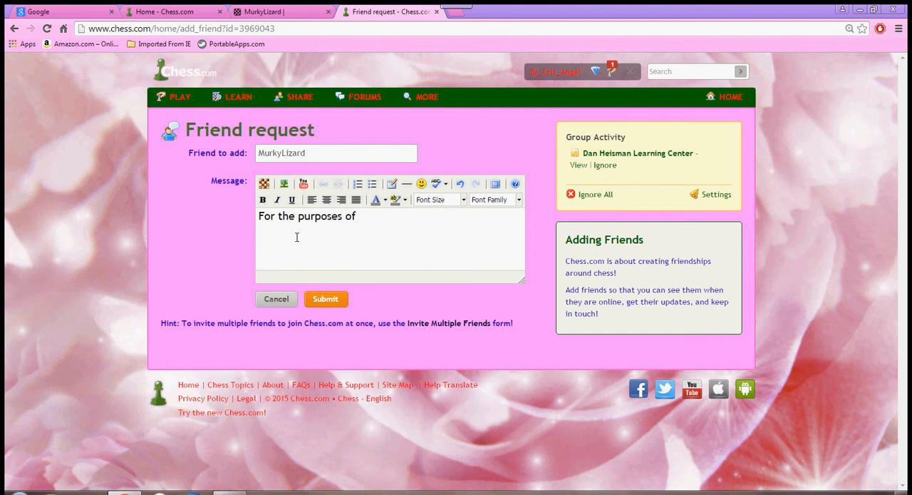
text(GO)
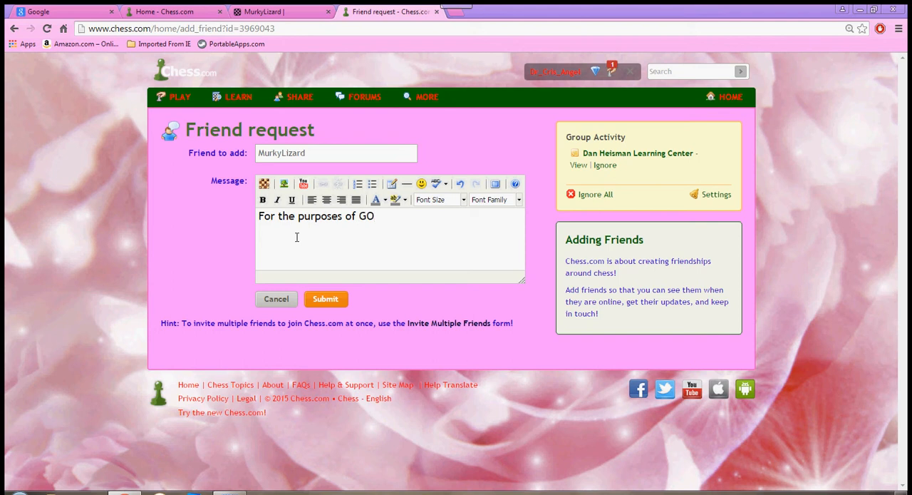
text(Swiss #@)
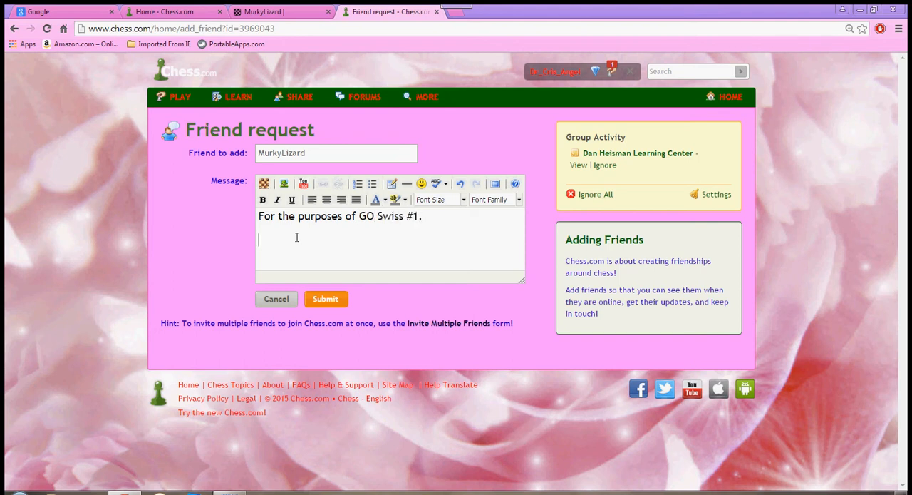
text(Thank you.)
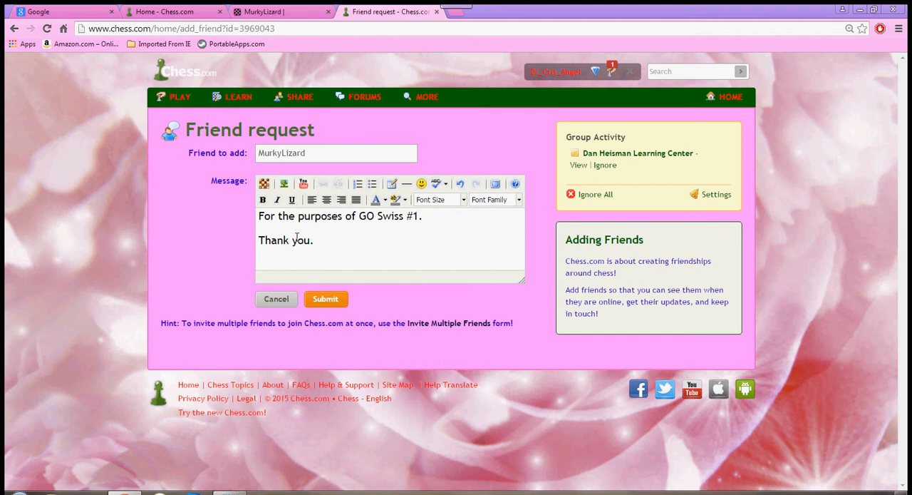
click(325, 299)
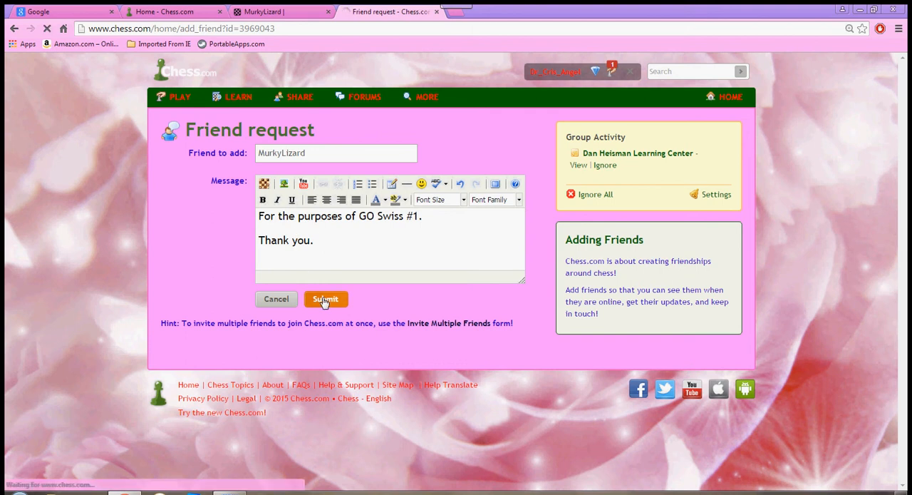
click(325, 299)
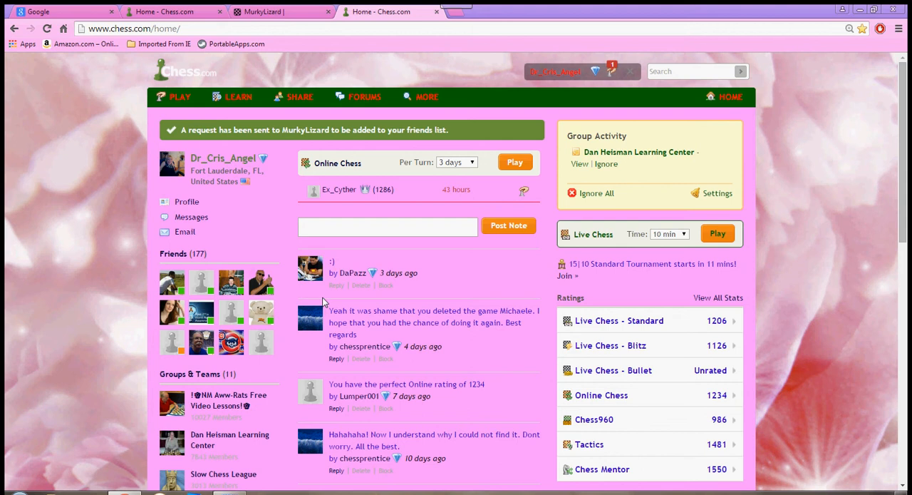
mouse_move(364, 325)
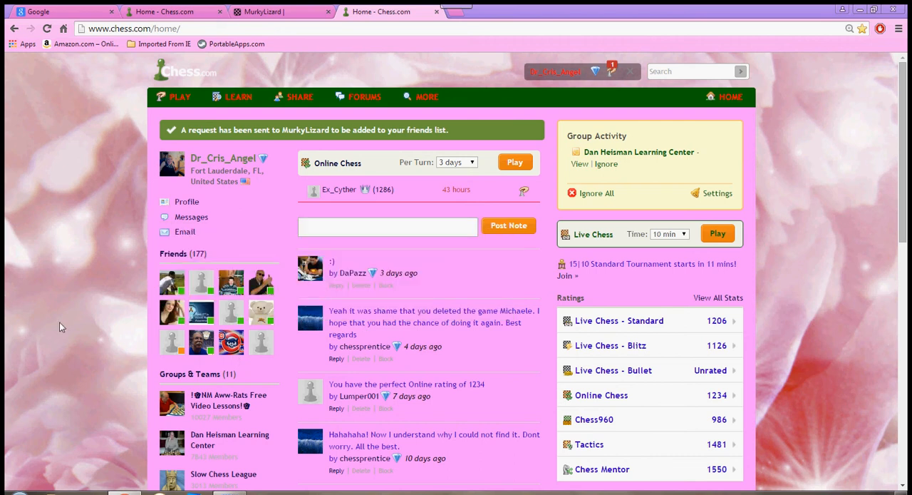
mouse_move(52, 328)
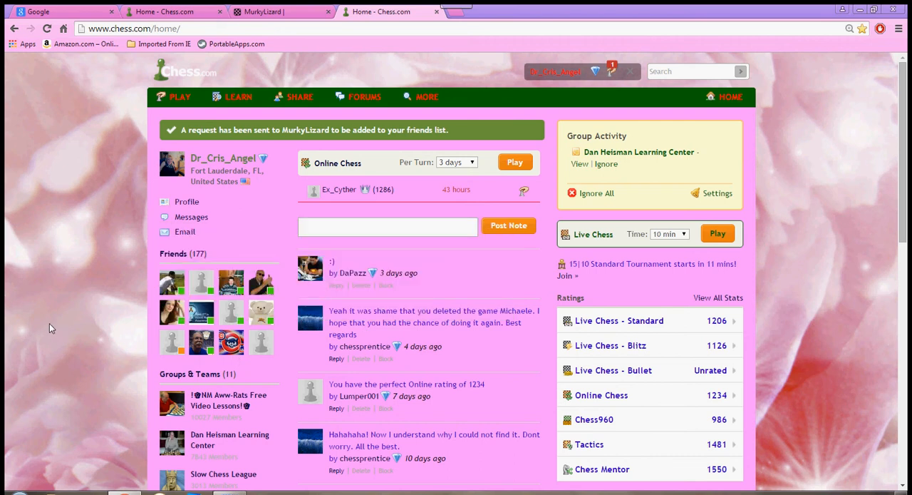
Go to Live Chess from the PLAY menu and launch the live chess client.
click(180, 97)
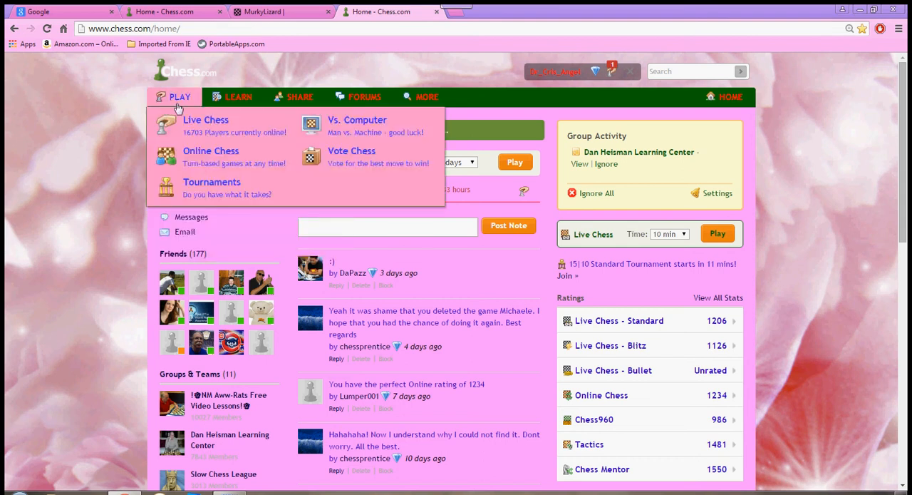
click(205, 120)
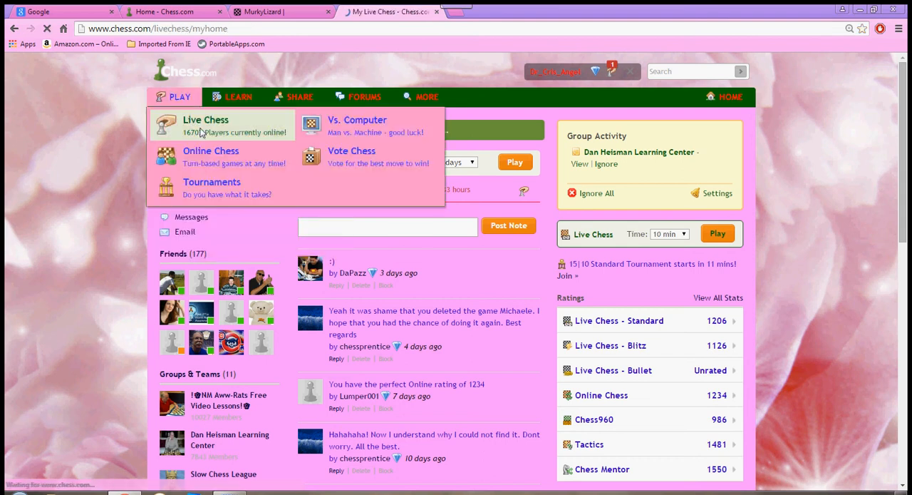
click(205, 120)
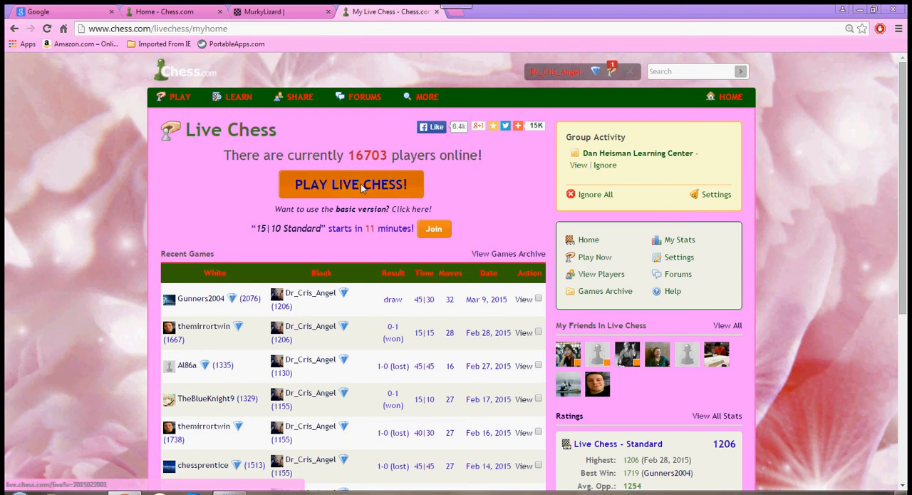
click(351, 183)
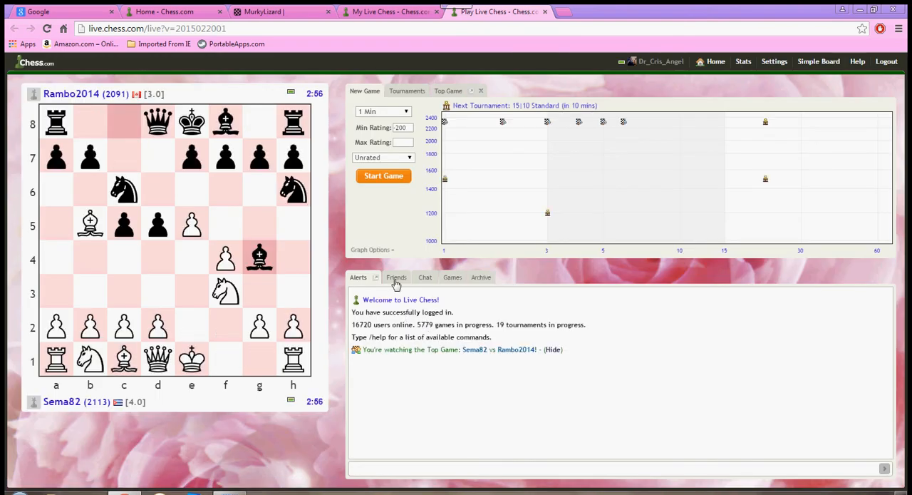
click(396, 277)
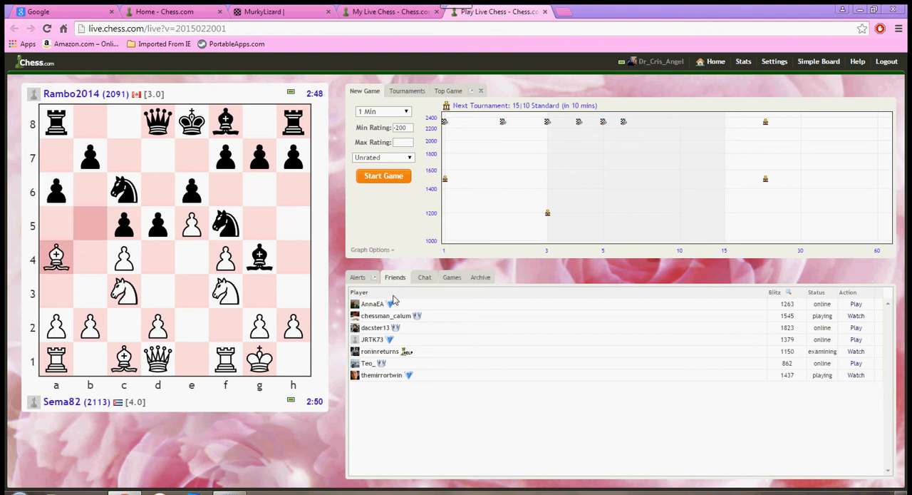
click(376, 328)
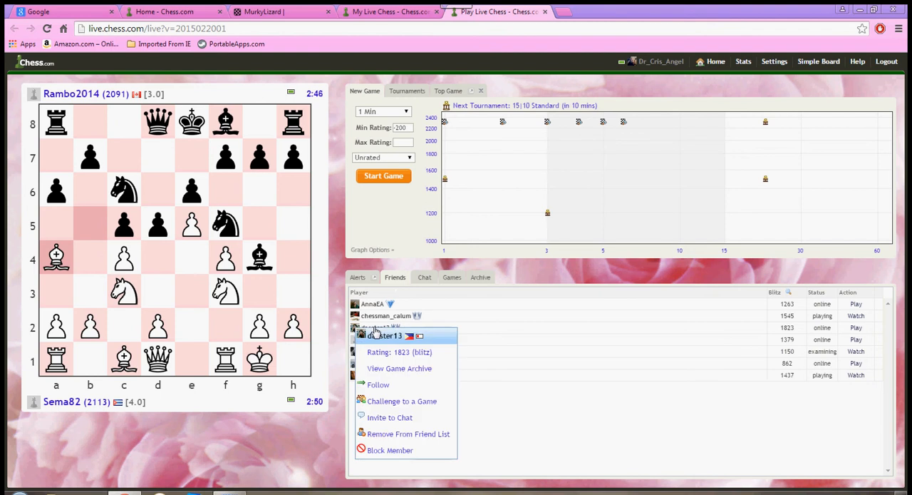
mouse_move(402, 400)
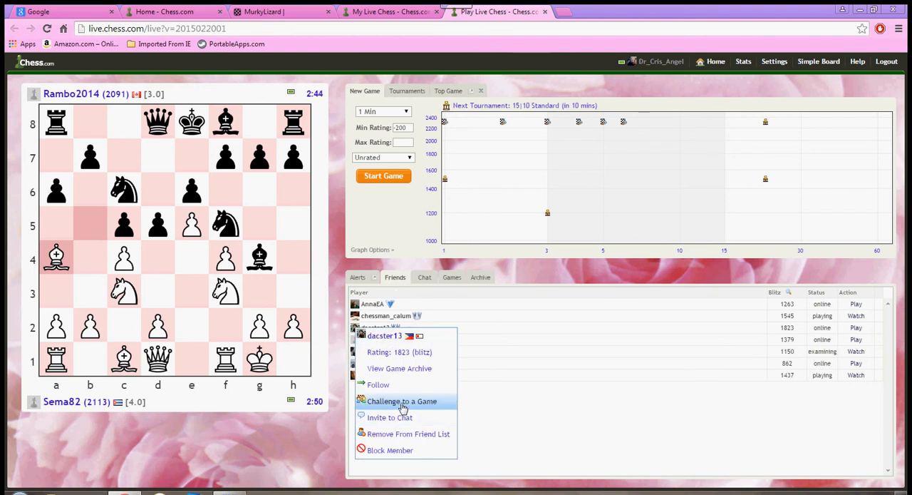
click(402, 401)
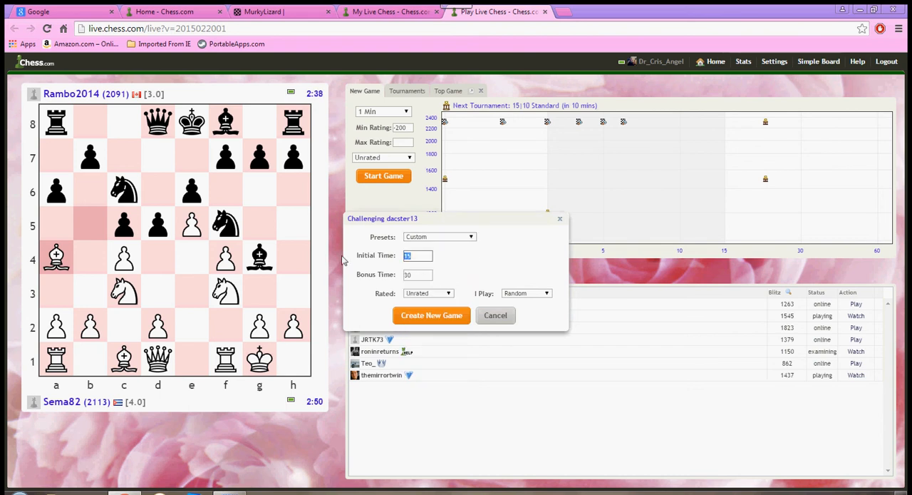
text(4)
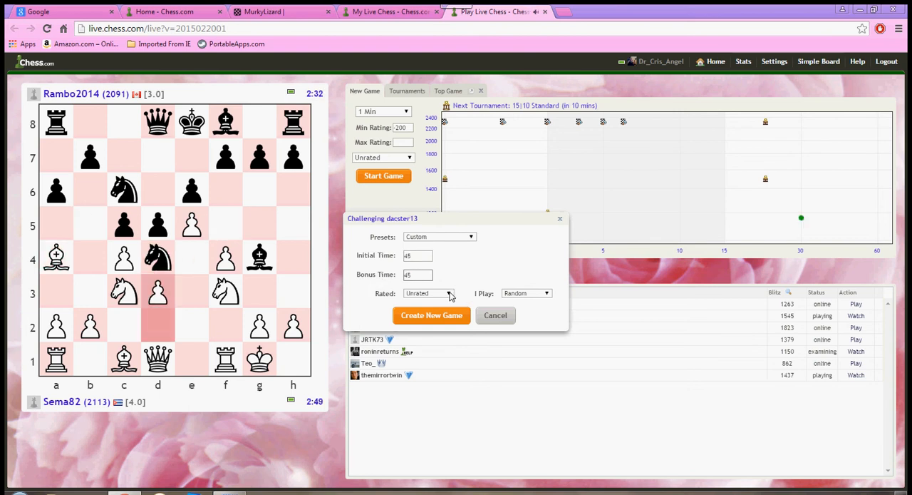
click(427, 292)
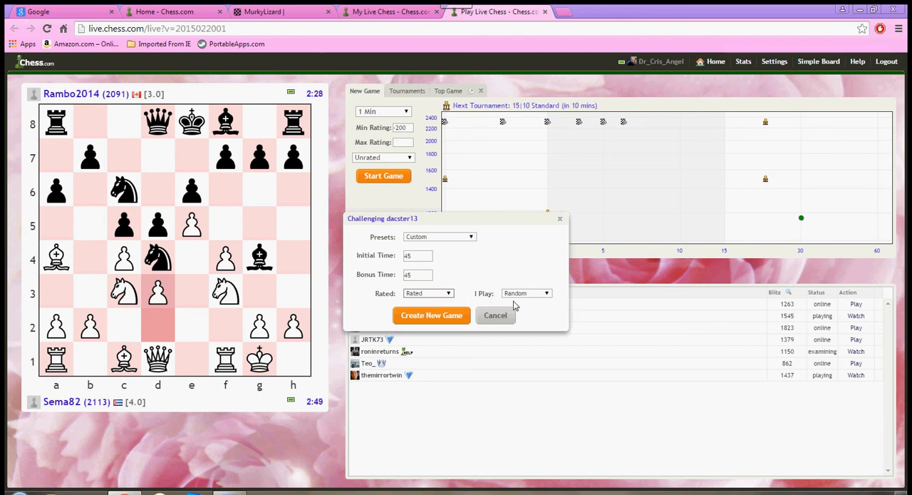
mouse_move(547, 296)
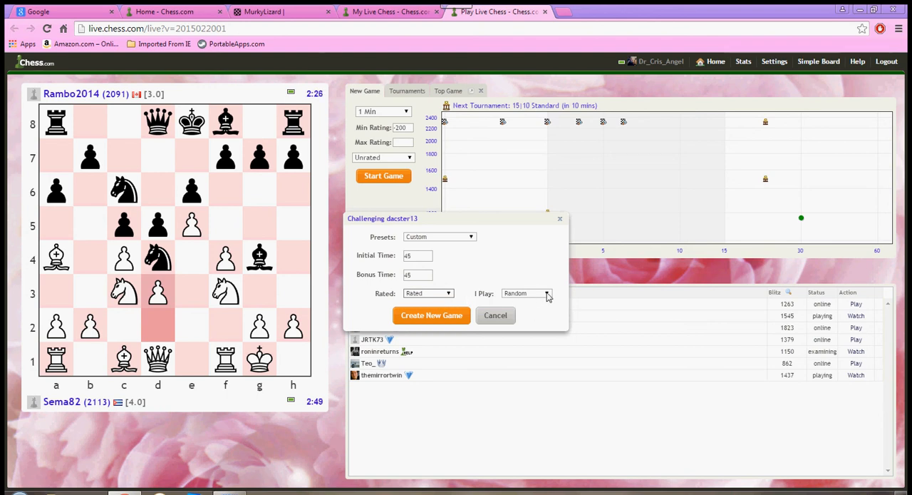
click(543, 294)
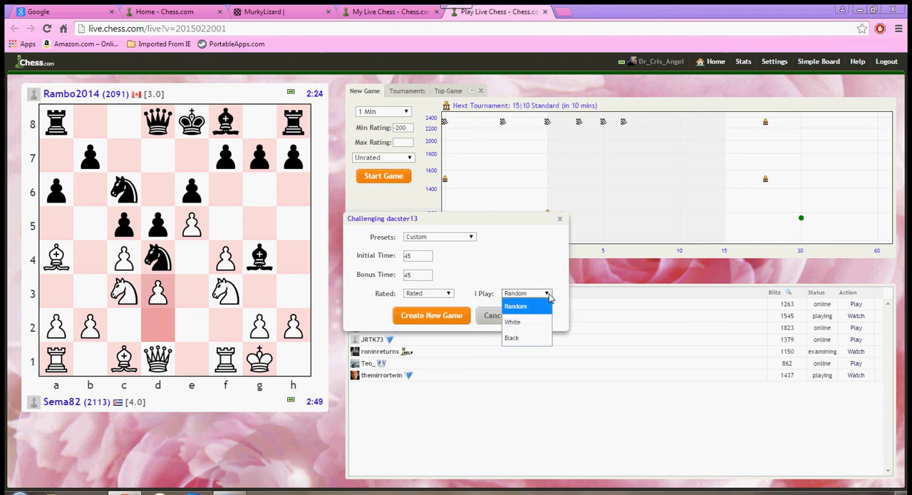
click(512, 322)
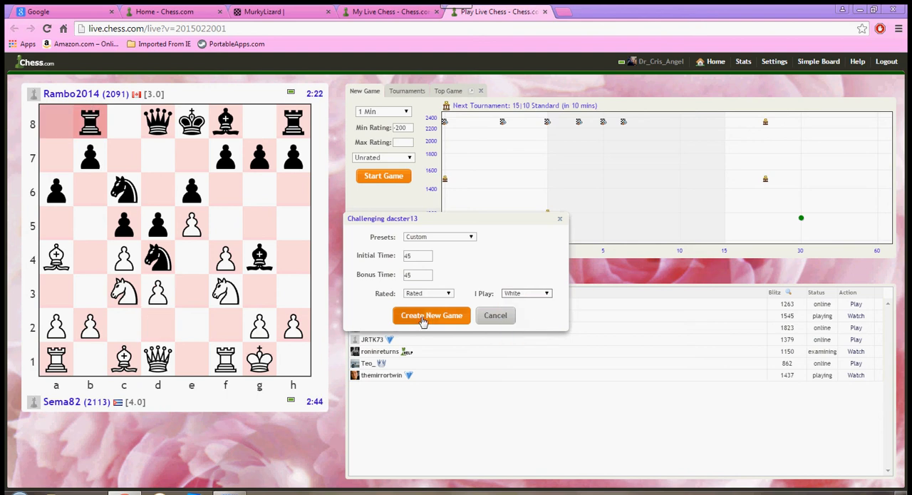
mouse_move(559, 224)
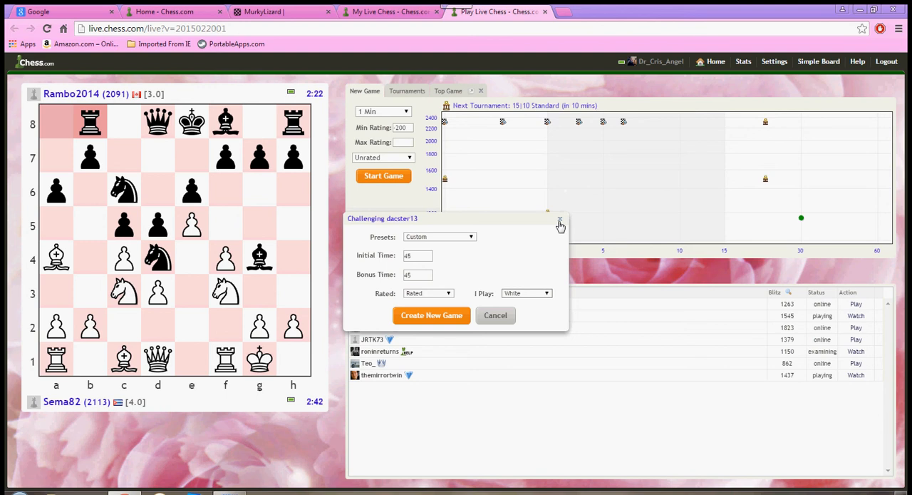
click(559, 219)
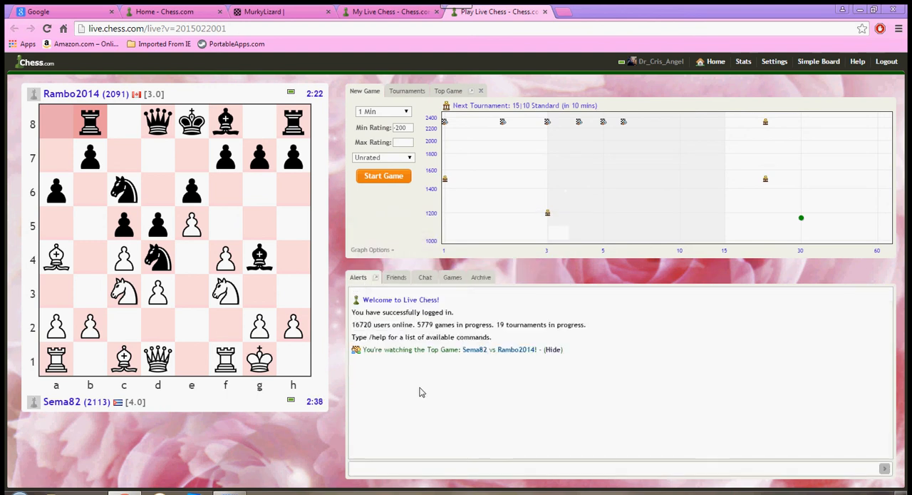
Show the online friends list in the live chess panel.
click(397, 277)
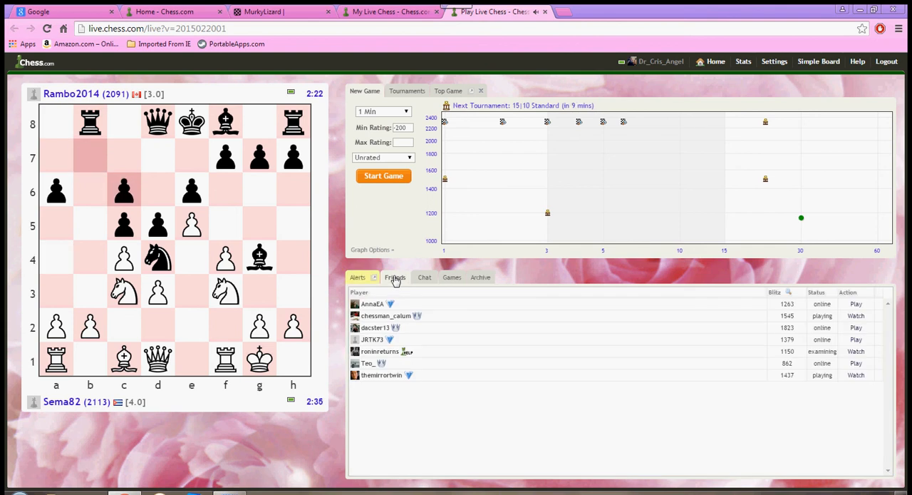
drag(157, 357, 57, 256)
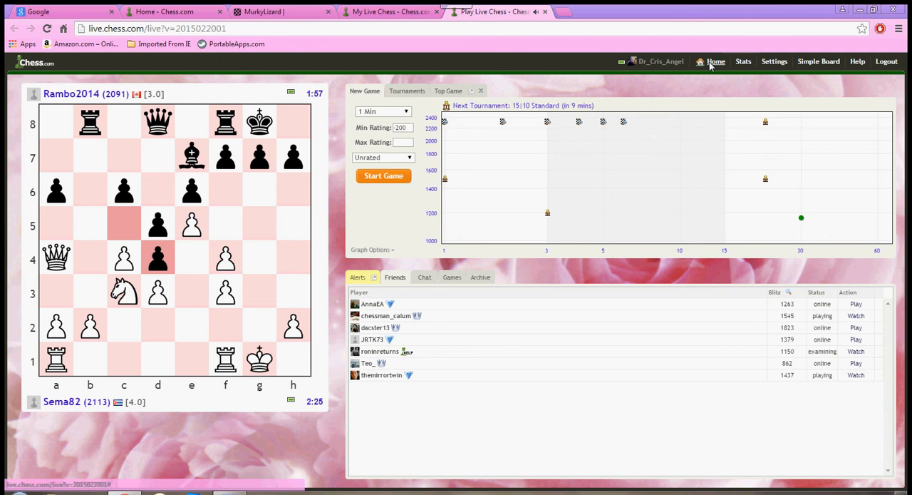
click(716, 59)
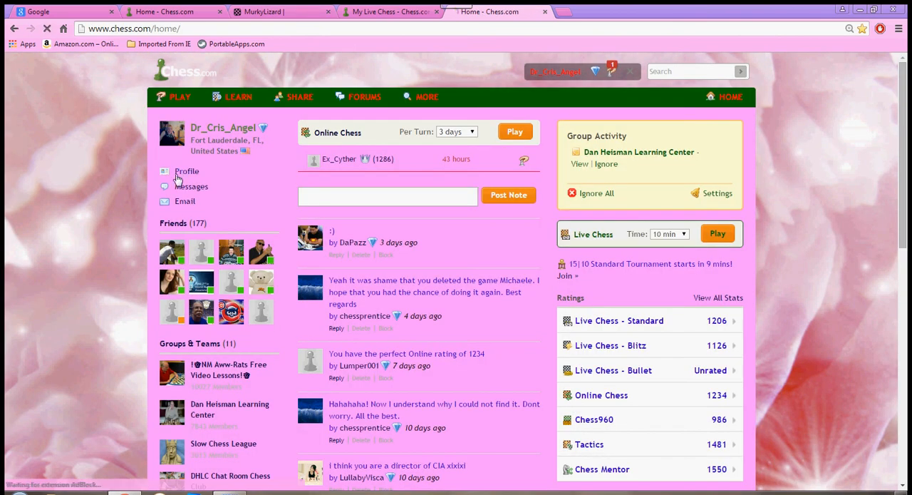
click(186, 171)
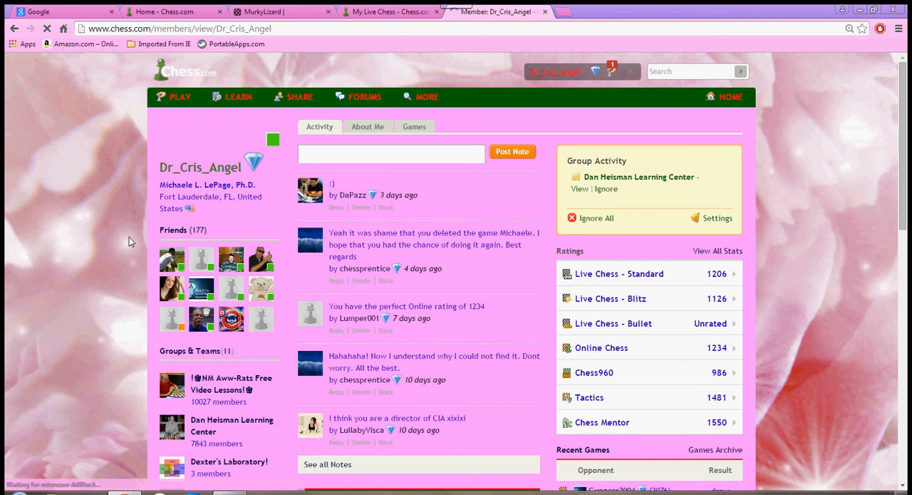
click(413, 125)
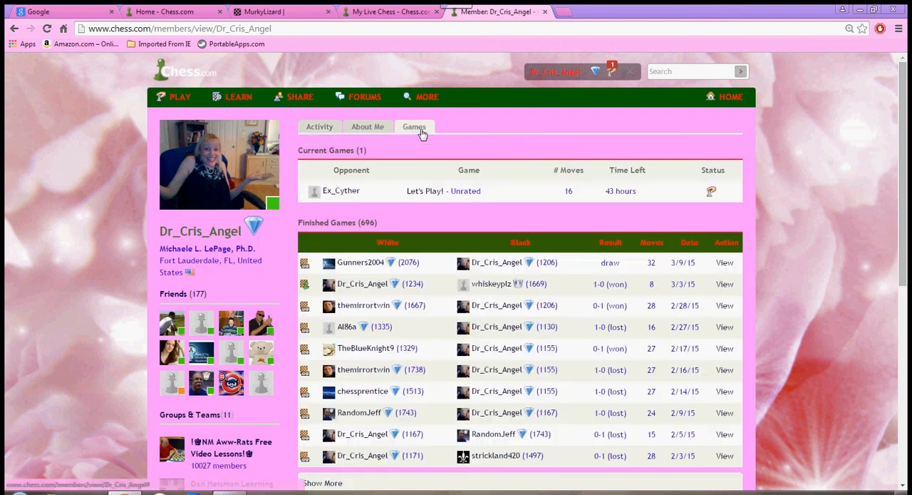
mouse_move(739, 285)
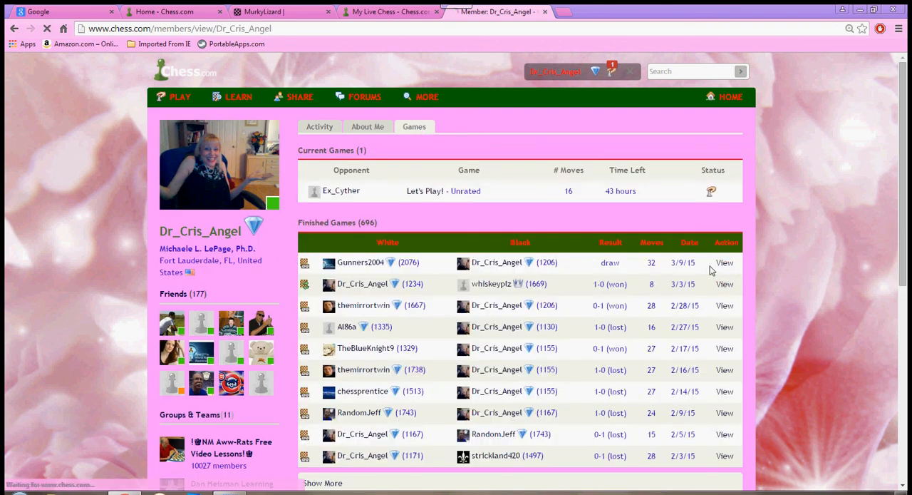
click(725, 262)
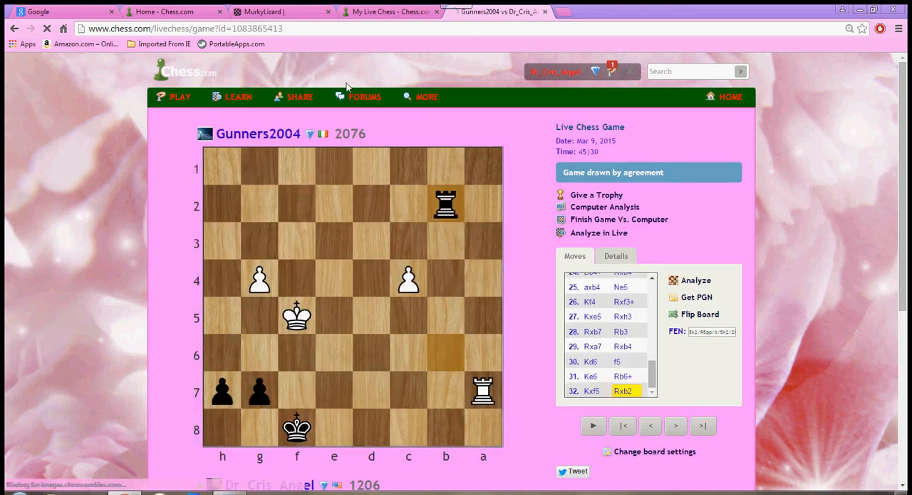
click(178, 29)
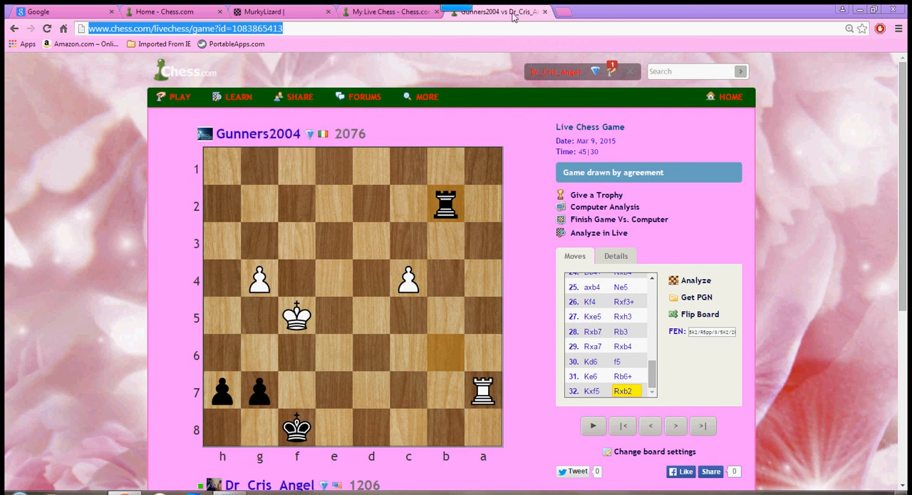
click(547, 11)
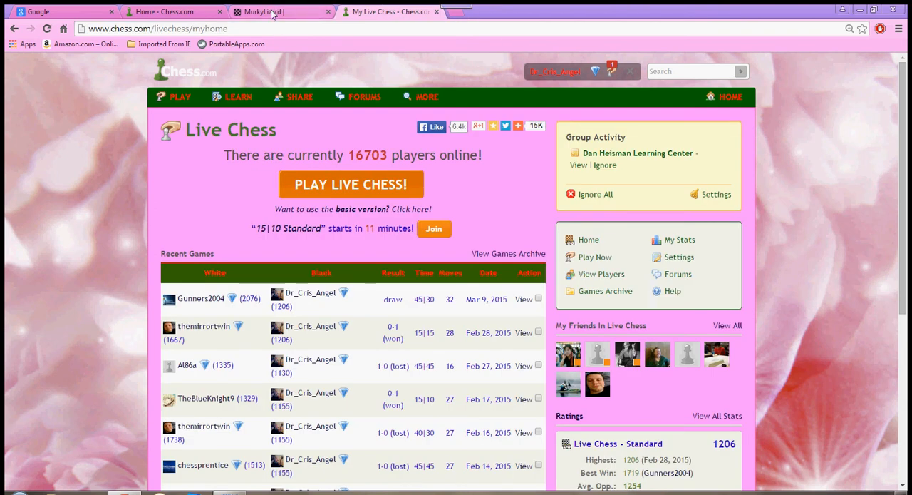
click(268, 11)
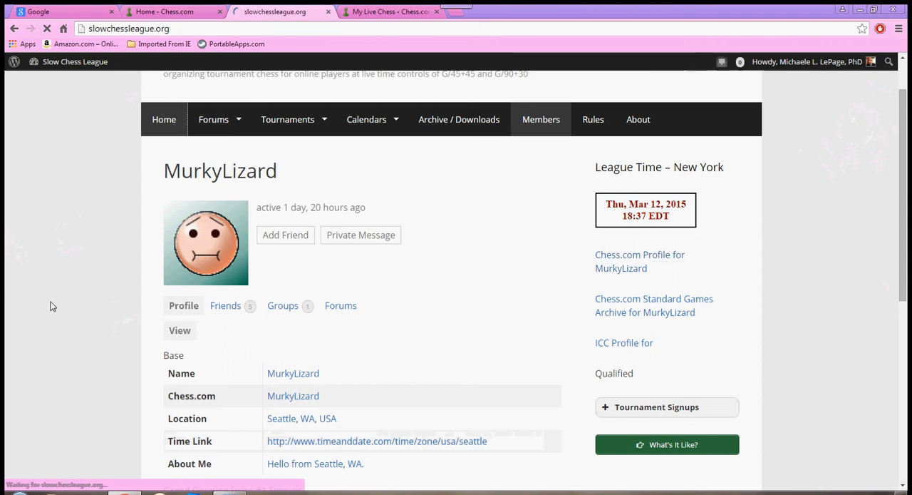
click(164, 120)
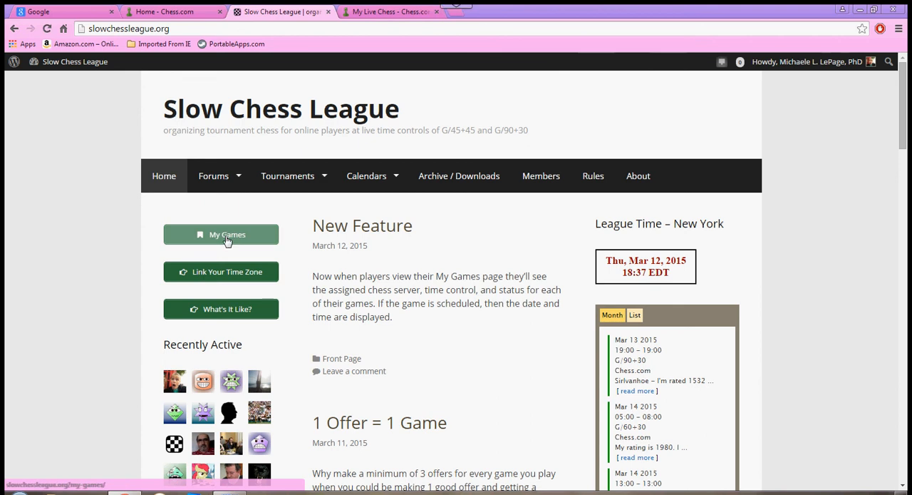
click(227, 234)
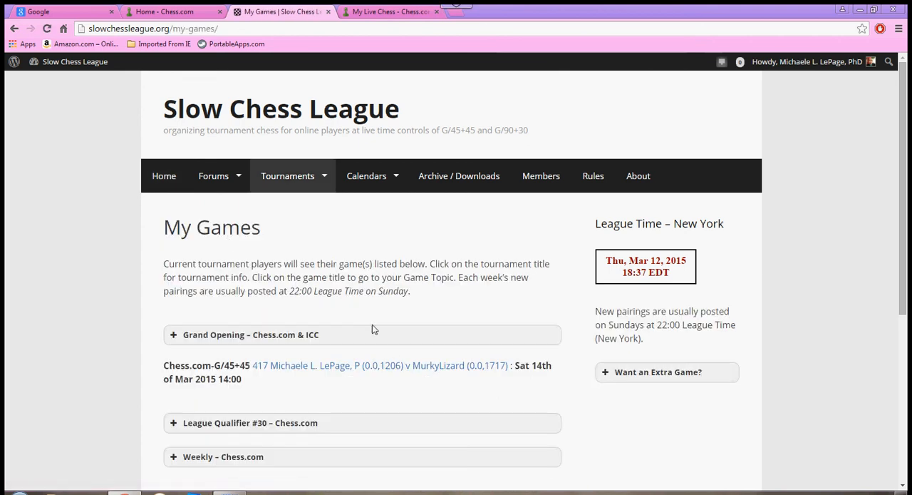
scroll(down, 3)
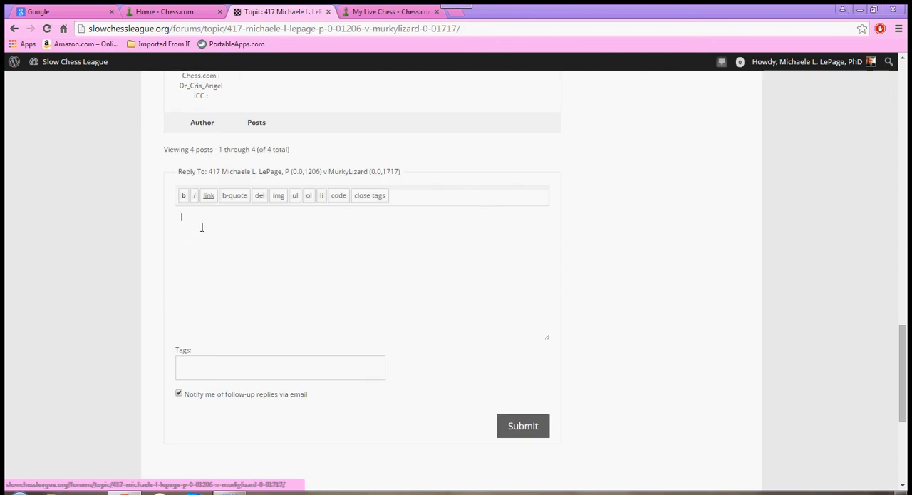
Paste the Chess.com game link into the topic's reply box.
right_click(203, 227)
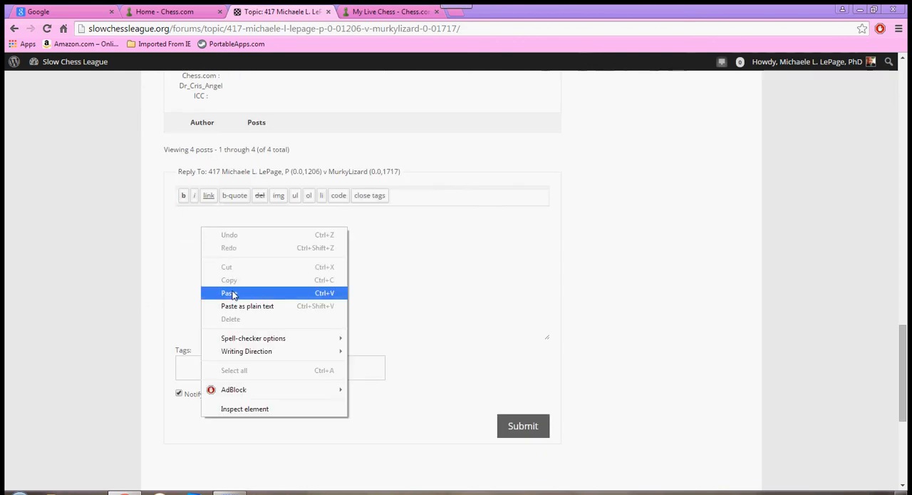
click(228, 292)
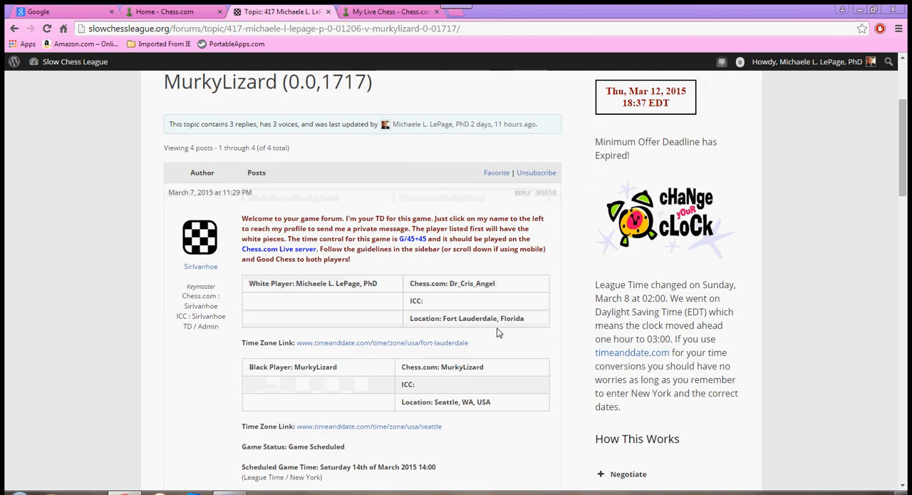
scroll(up, 3)
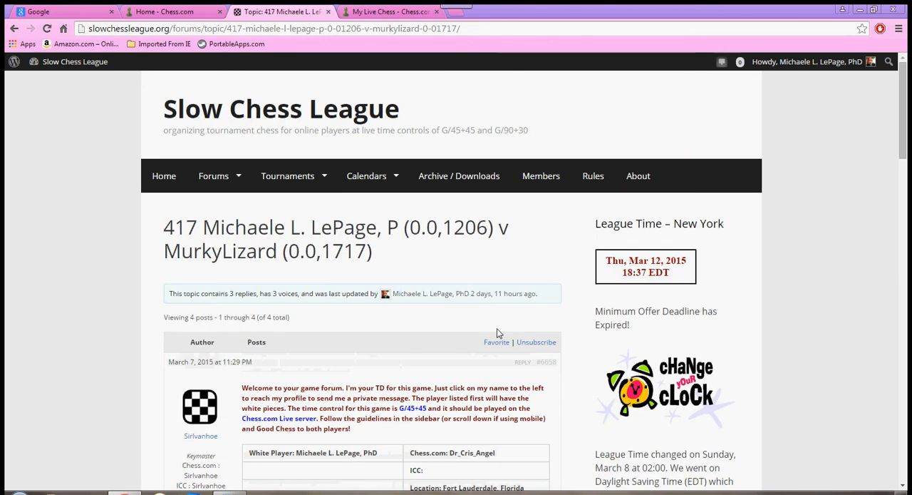